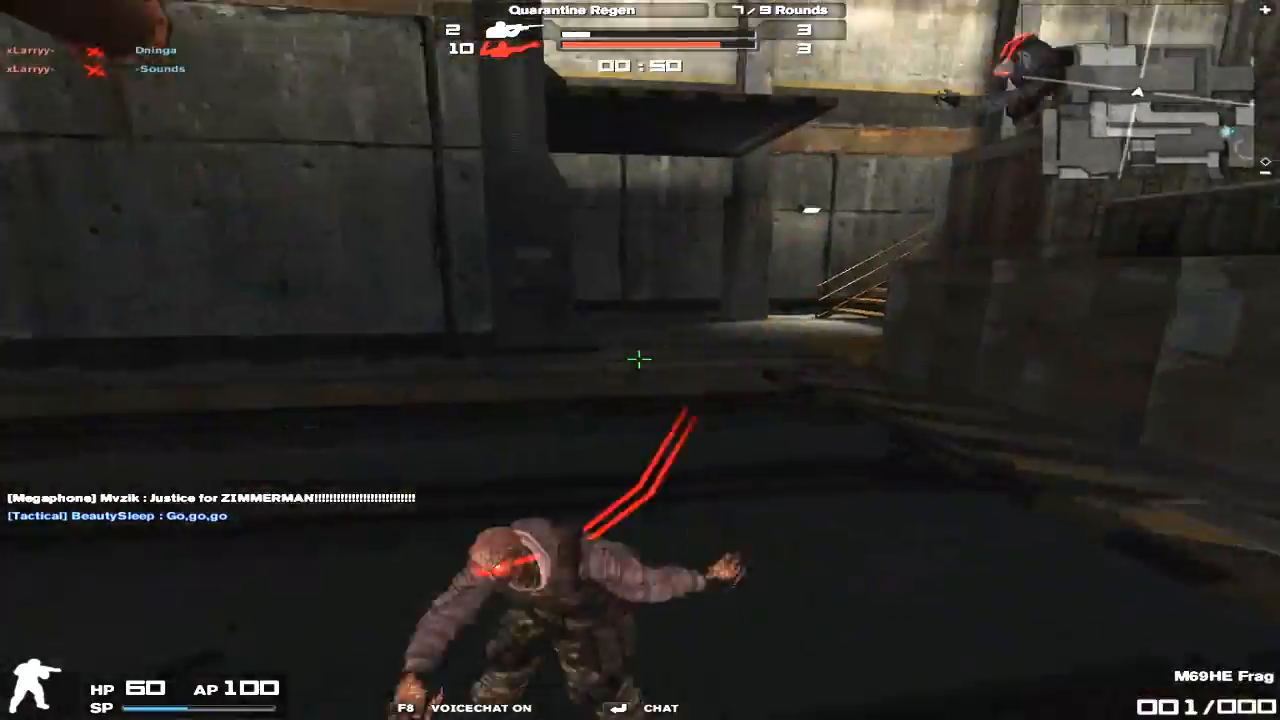
mouse_move(640, 360)
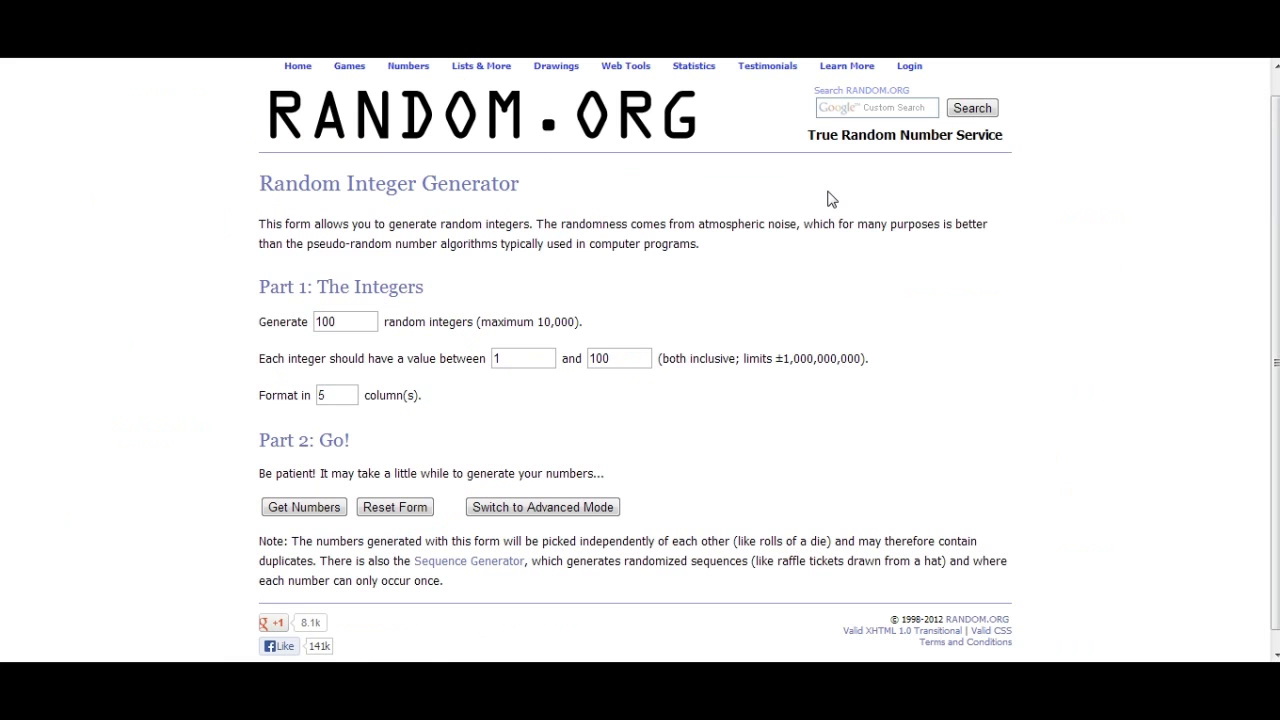
Open the Shadow's Commentary Episode 5 Q&A video from the channel's uploads list.
click(344, 320)
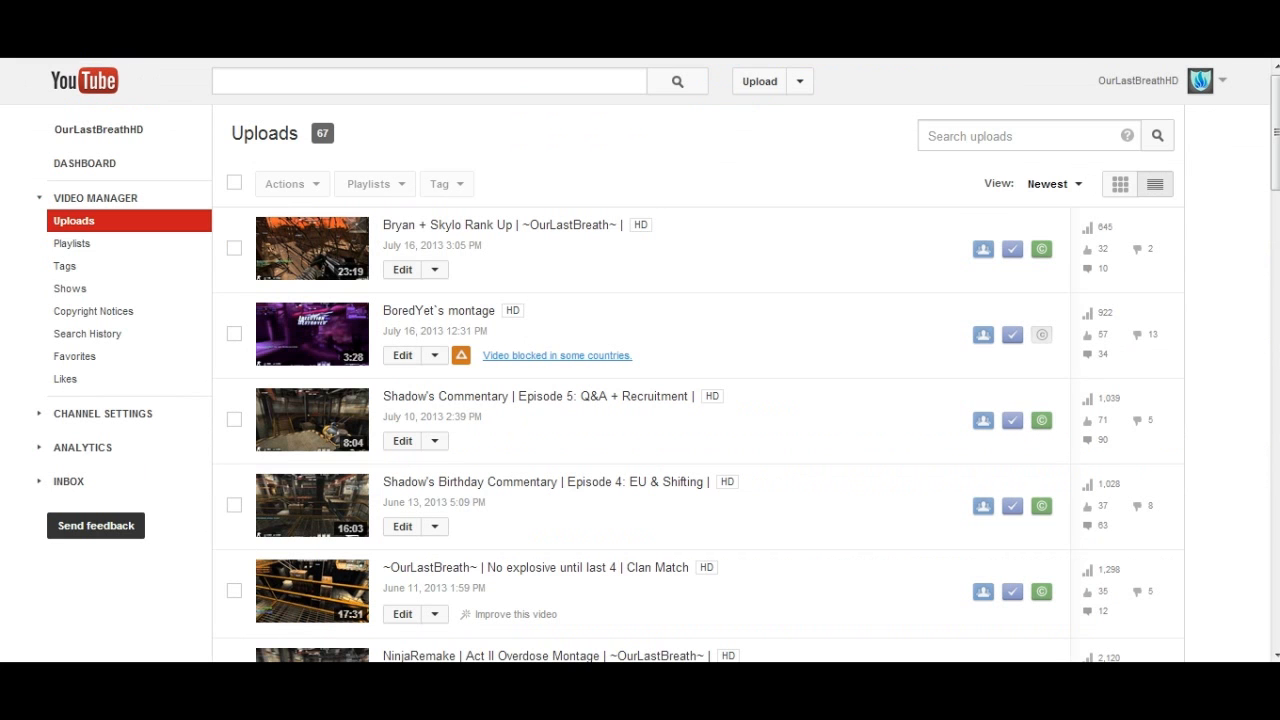
mouse_move(490, 396)
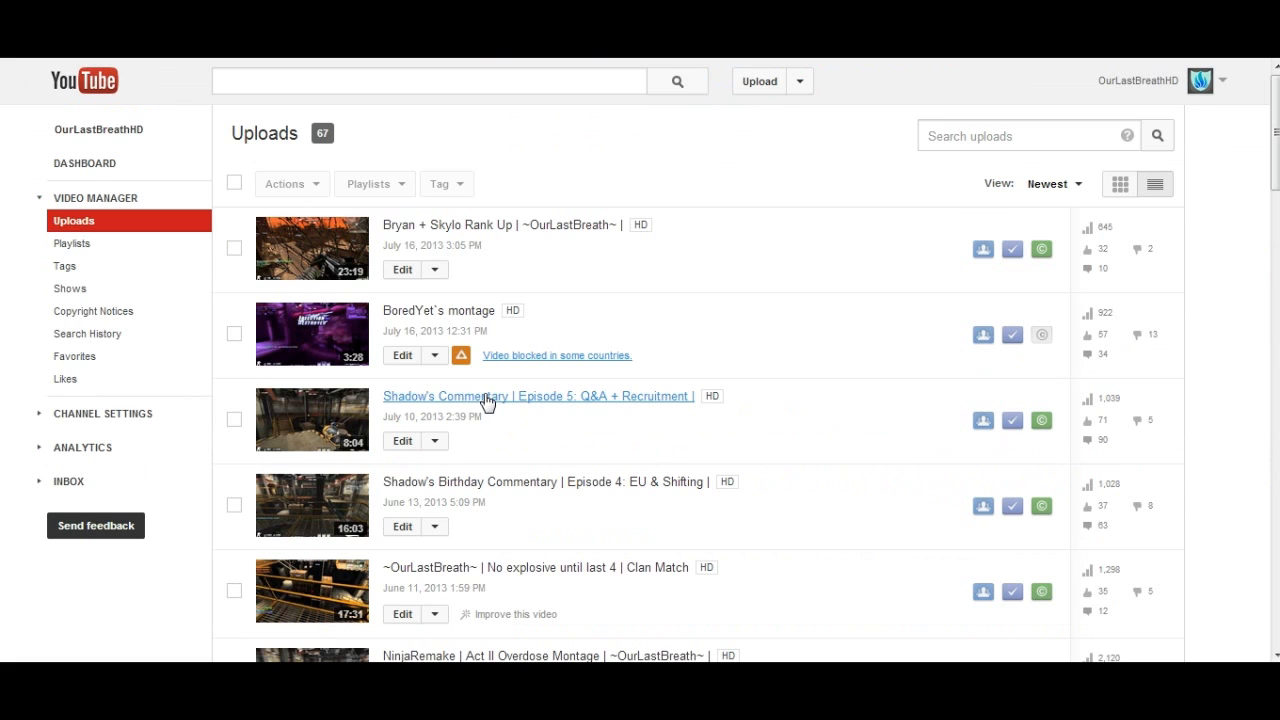
click(536, 396)
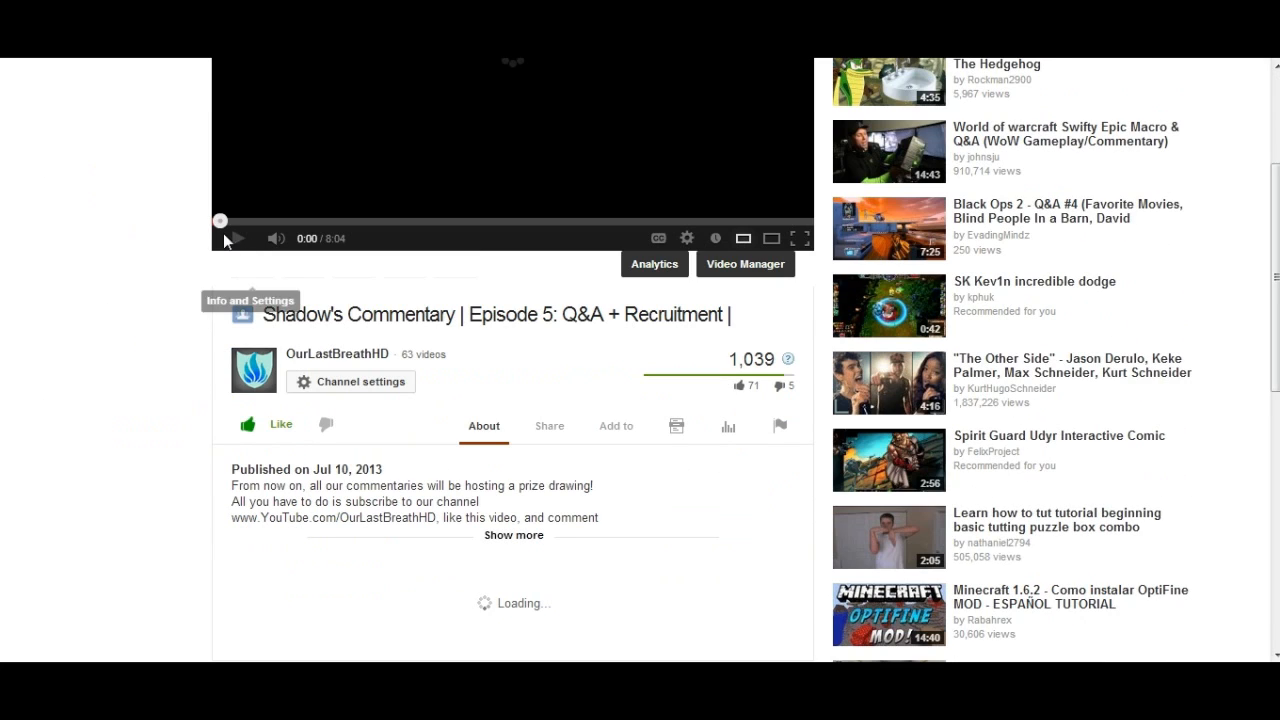
click(238, 238)
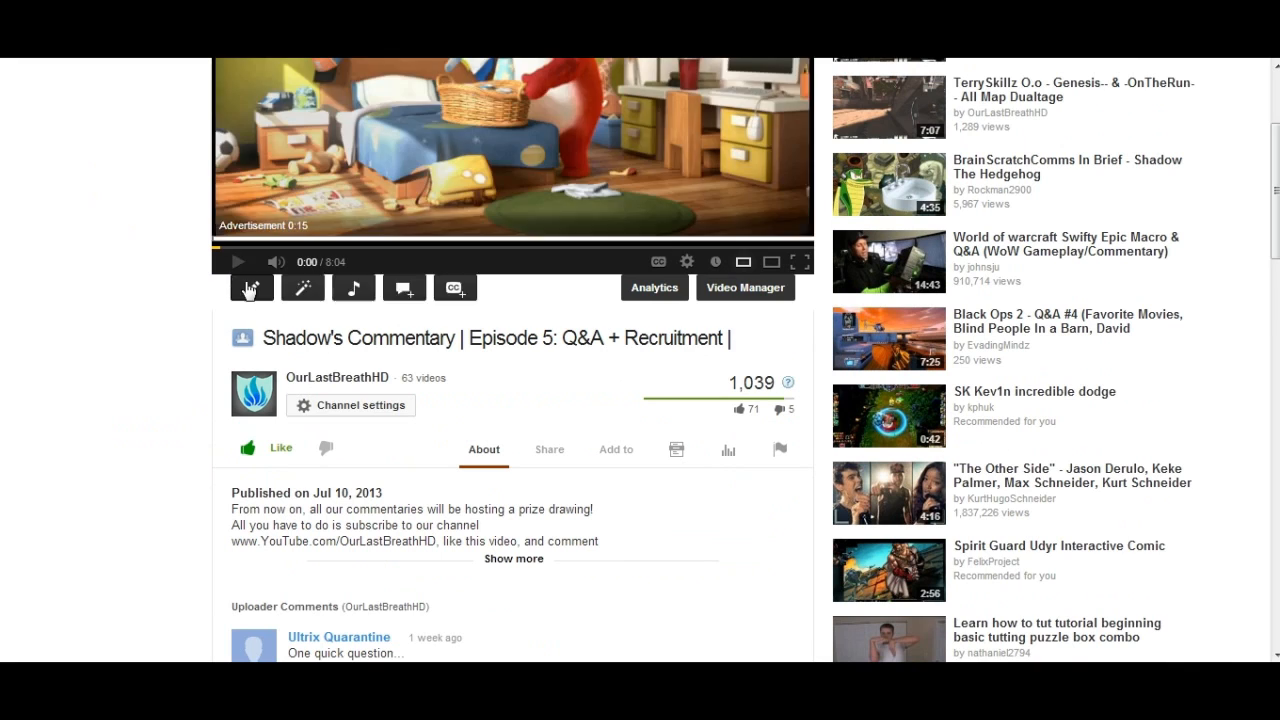
Load more of the Episode 5 video's comments and return to the comment list.
scroll(down, 3)
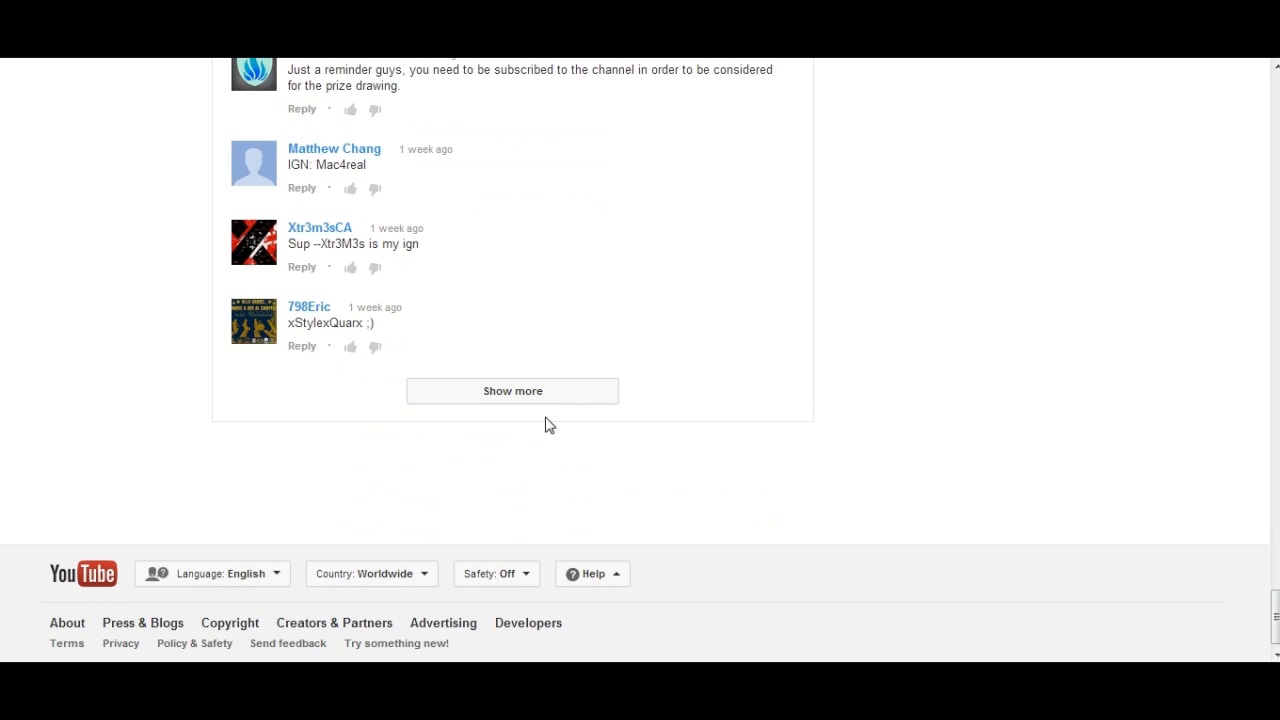
click(512, 390)
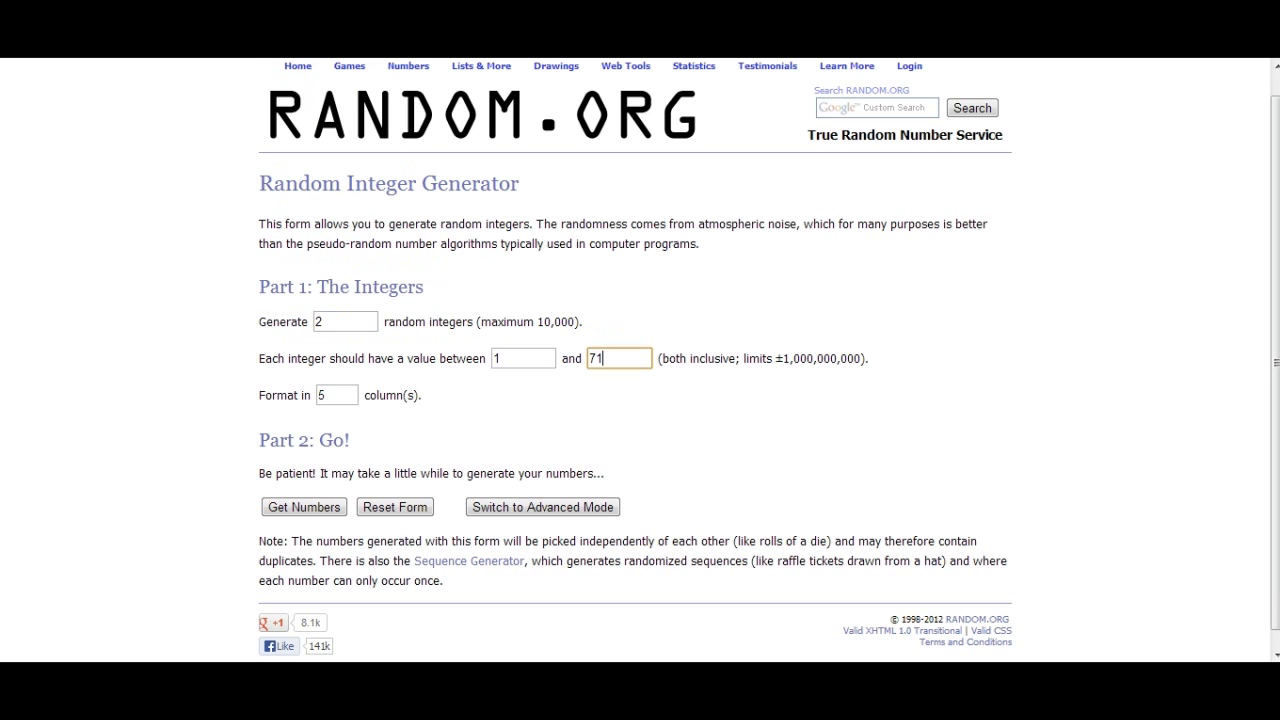
click(304, 506)
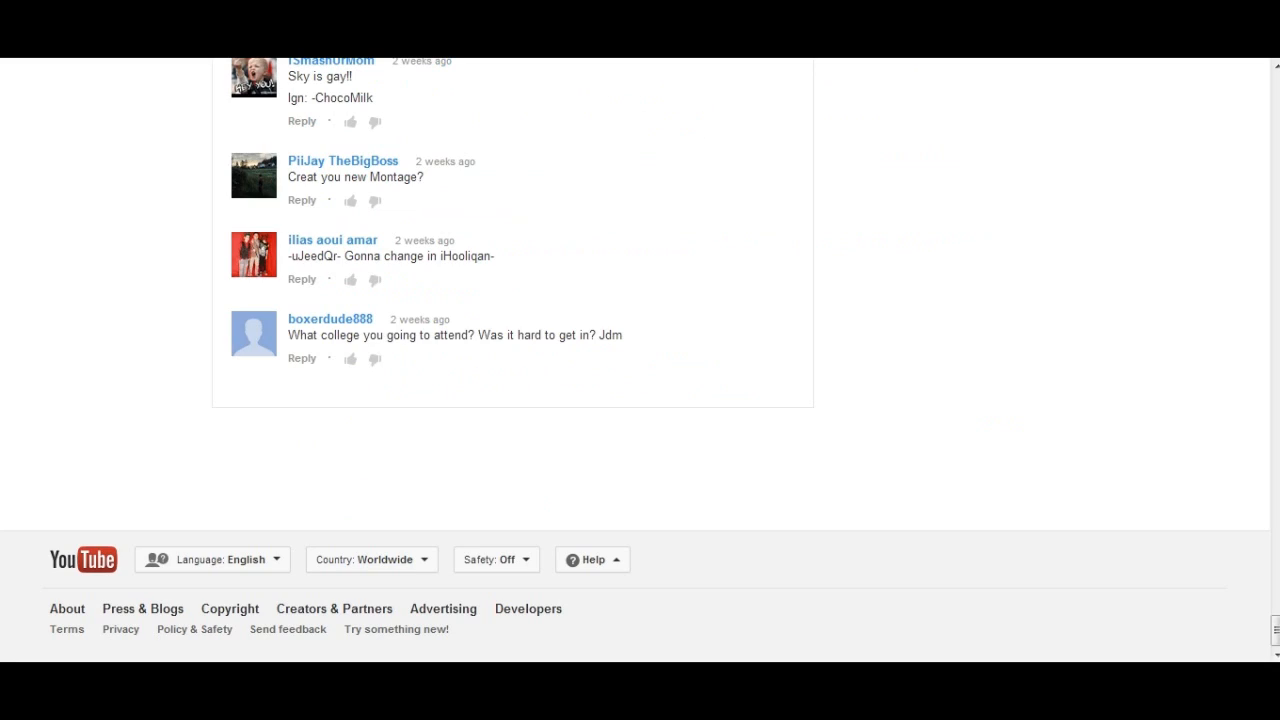
Scroll through the prize-drawing comments checking the entrants' names.
double_click(398, 176)
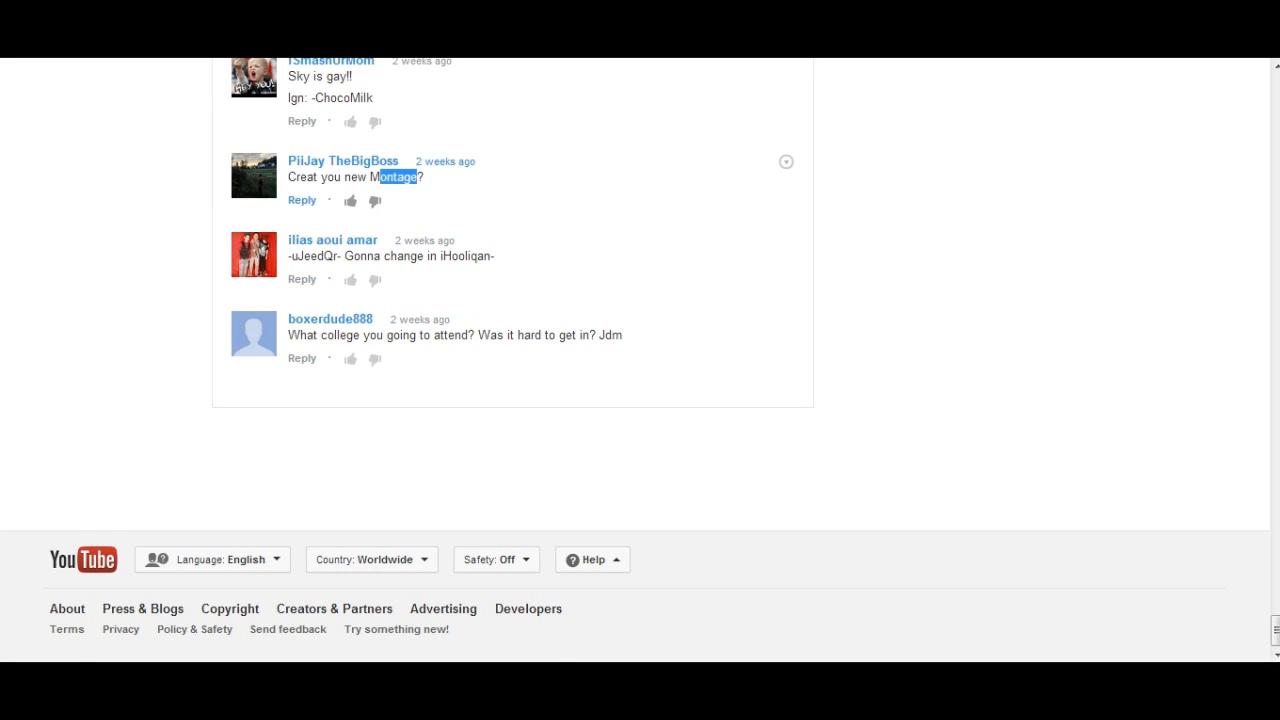
scroll(up, 3)
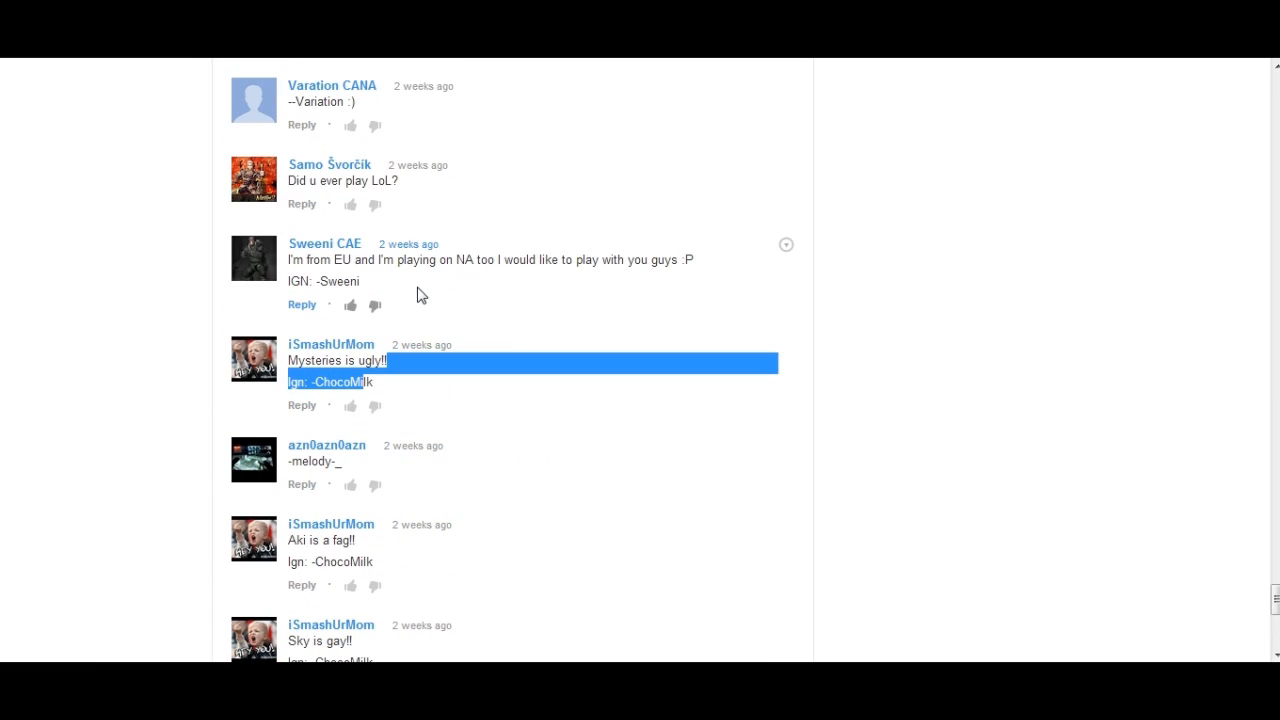
scroll(up, 3)
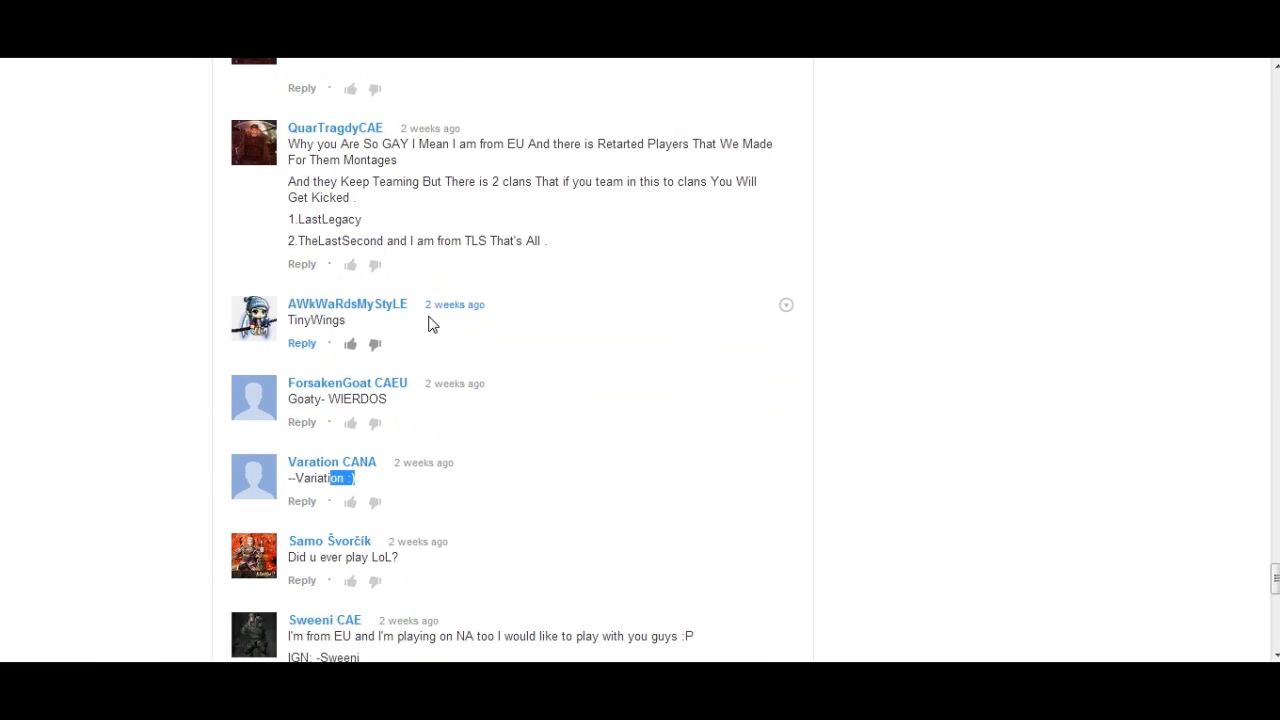
scroll(down, 3)
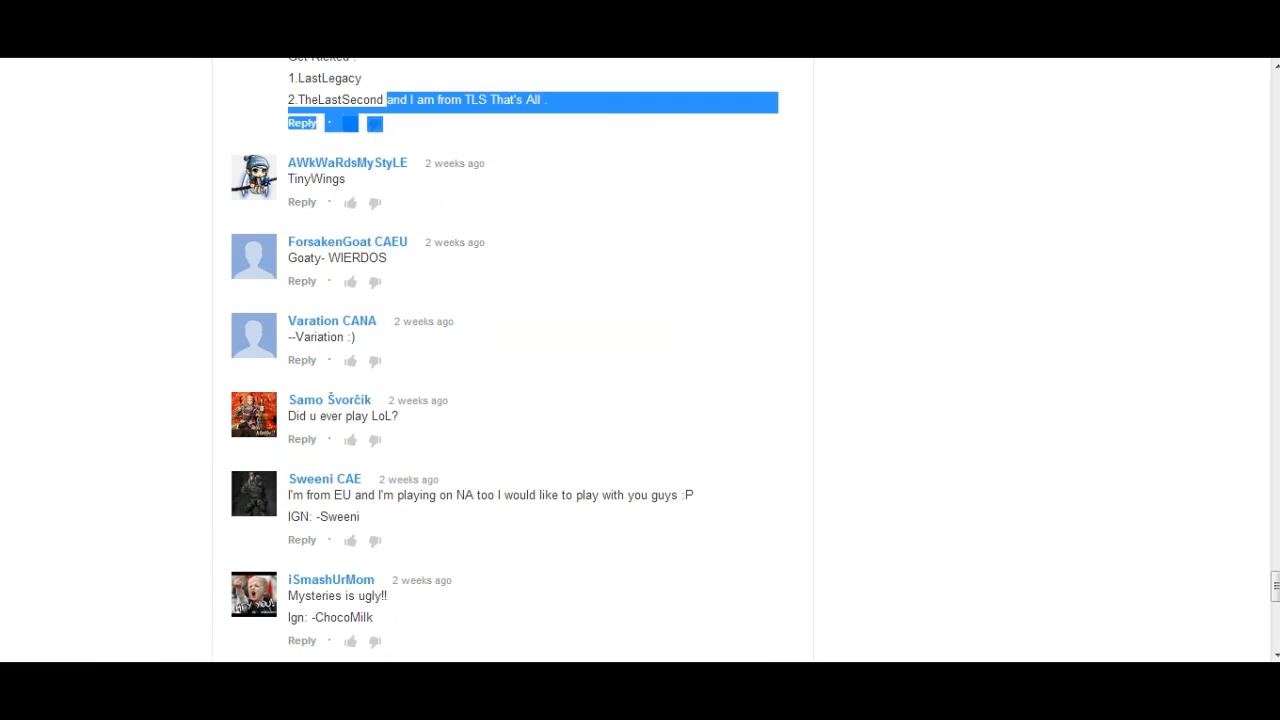
scroll(up, 3)
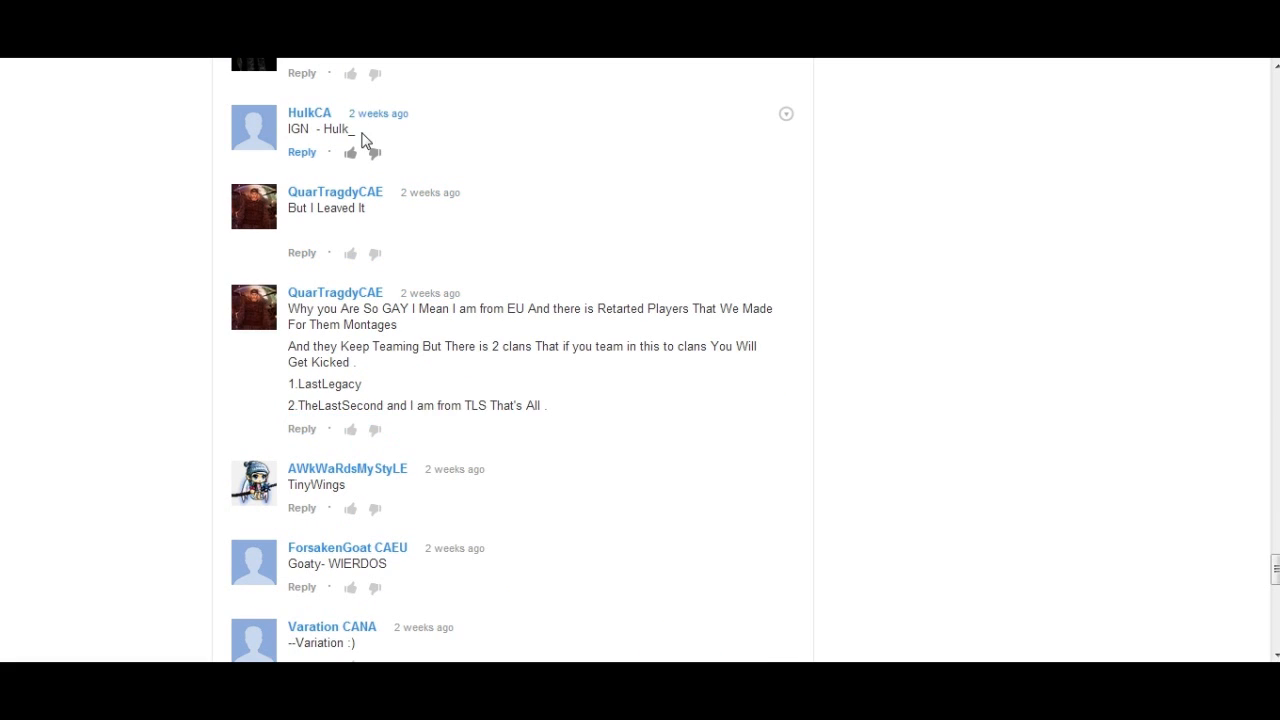
scroll(up, 3)
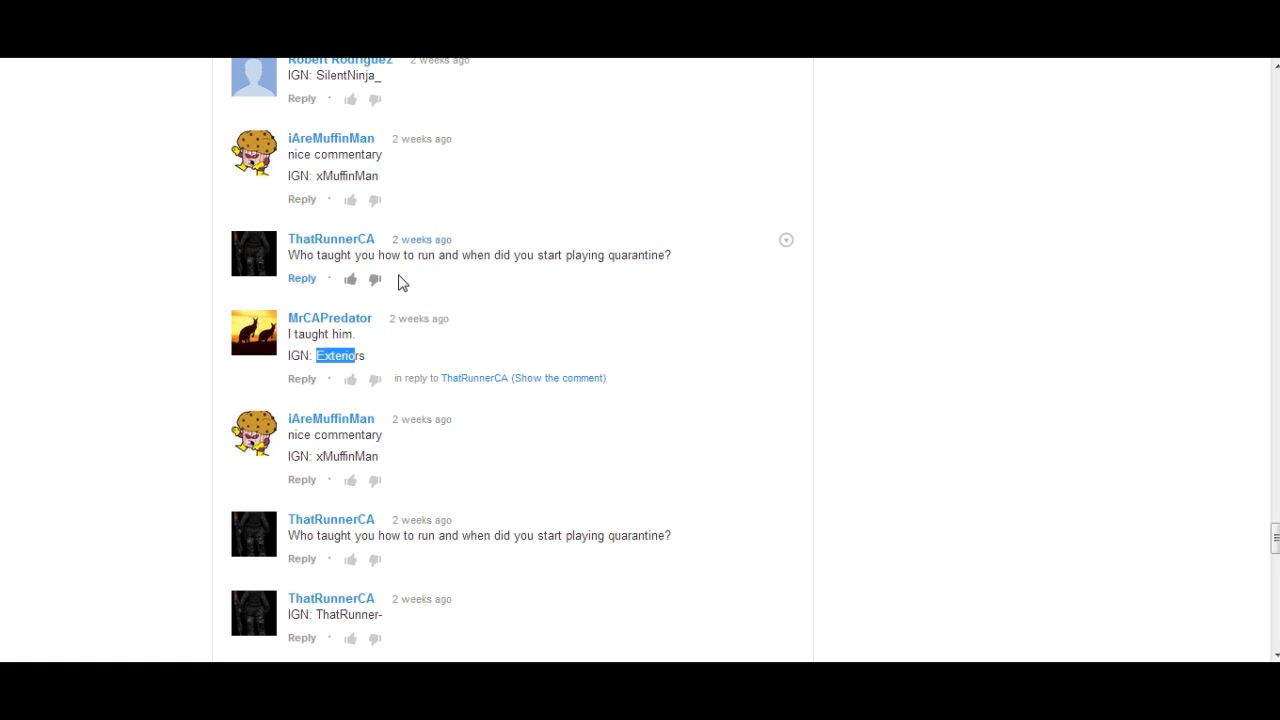
scroll(up, 3)
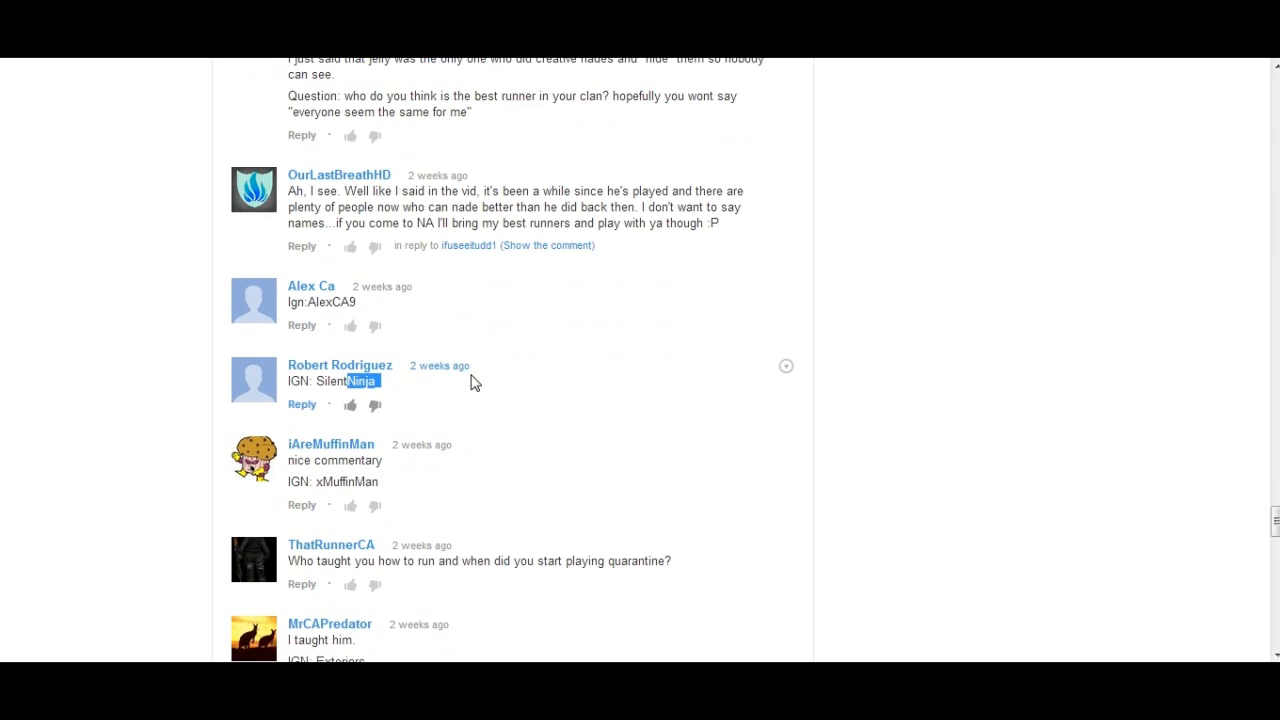
scroll(up, 3)
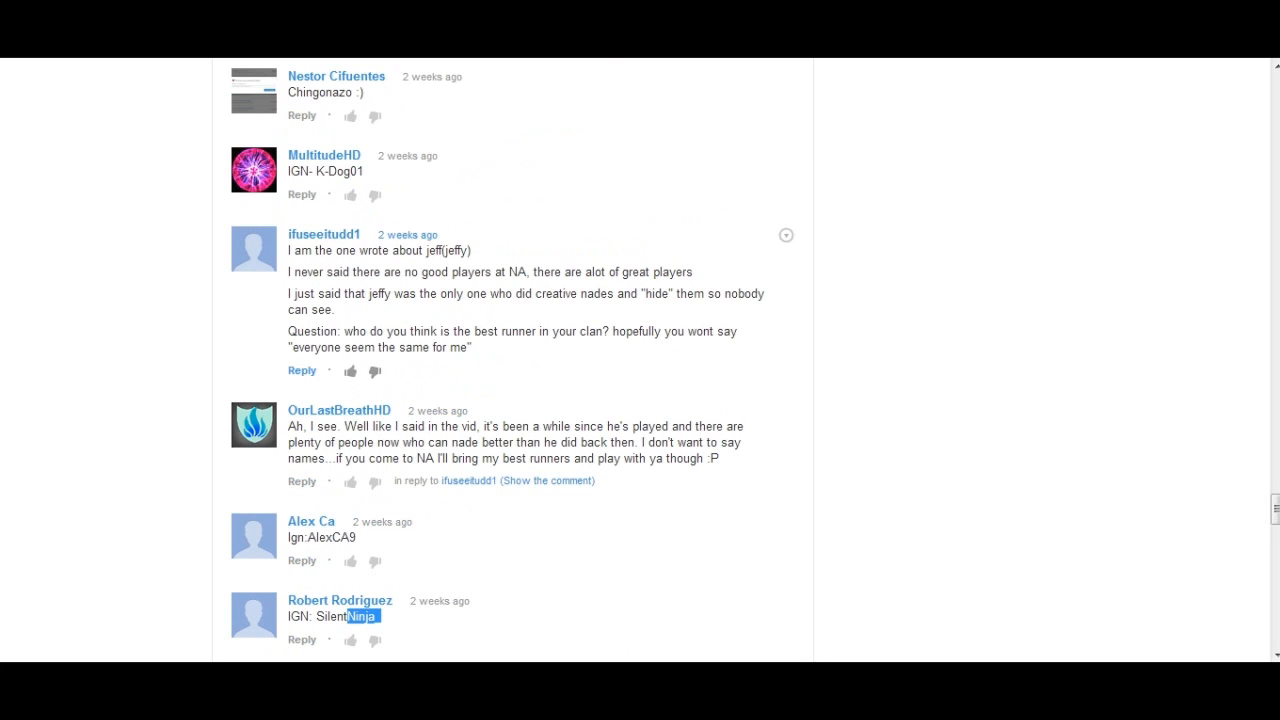
Keep looking up the comment list for more commenters before switching to Gmail to search "Overdose".
scroll(up, 3)
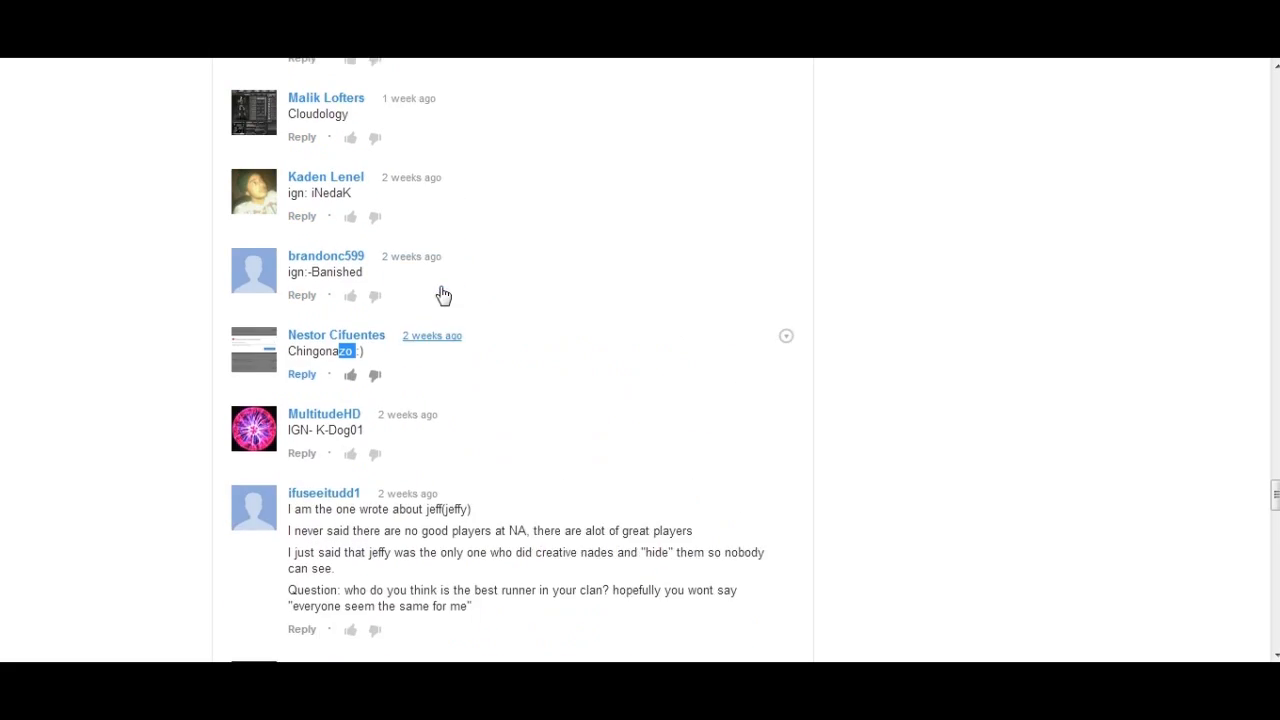
scroll(up, 3)
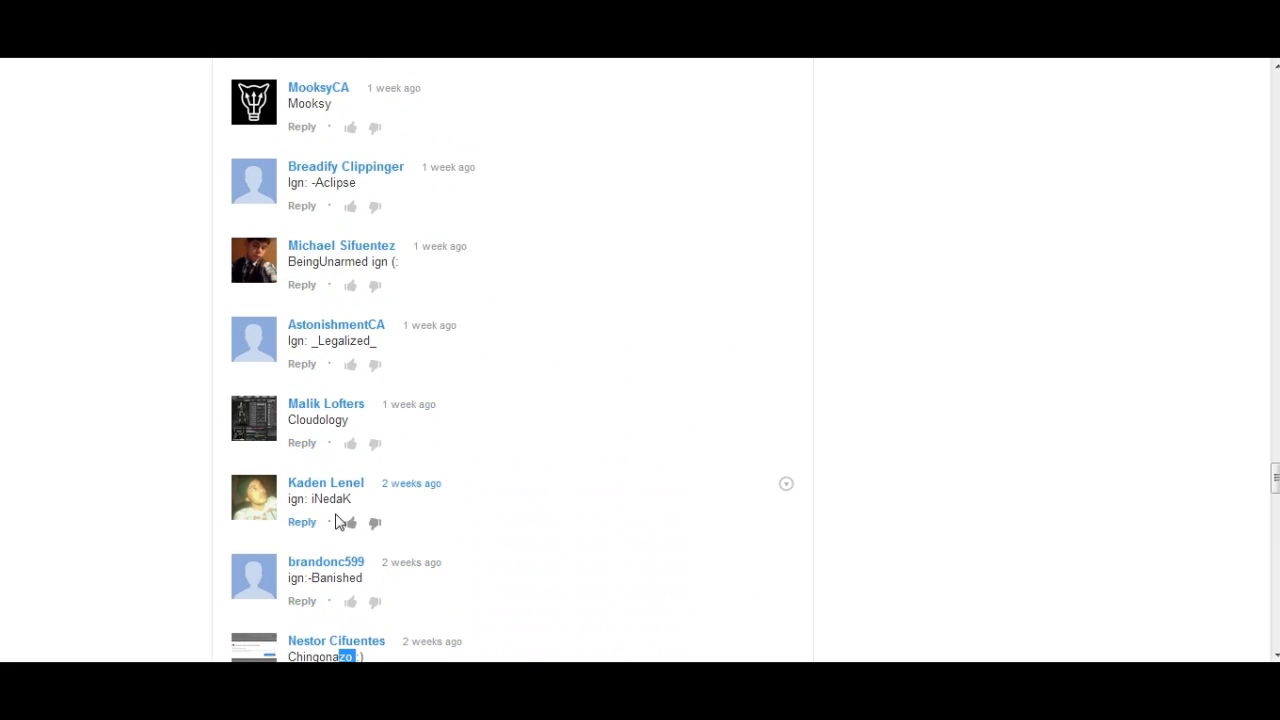
mouse_move(344, 156)
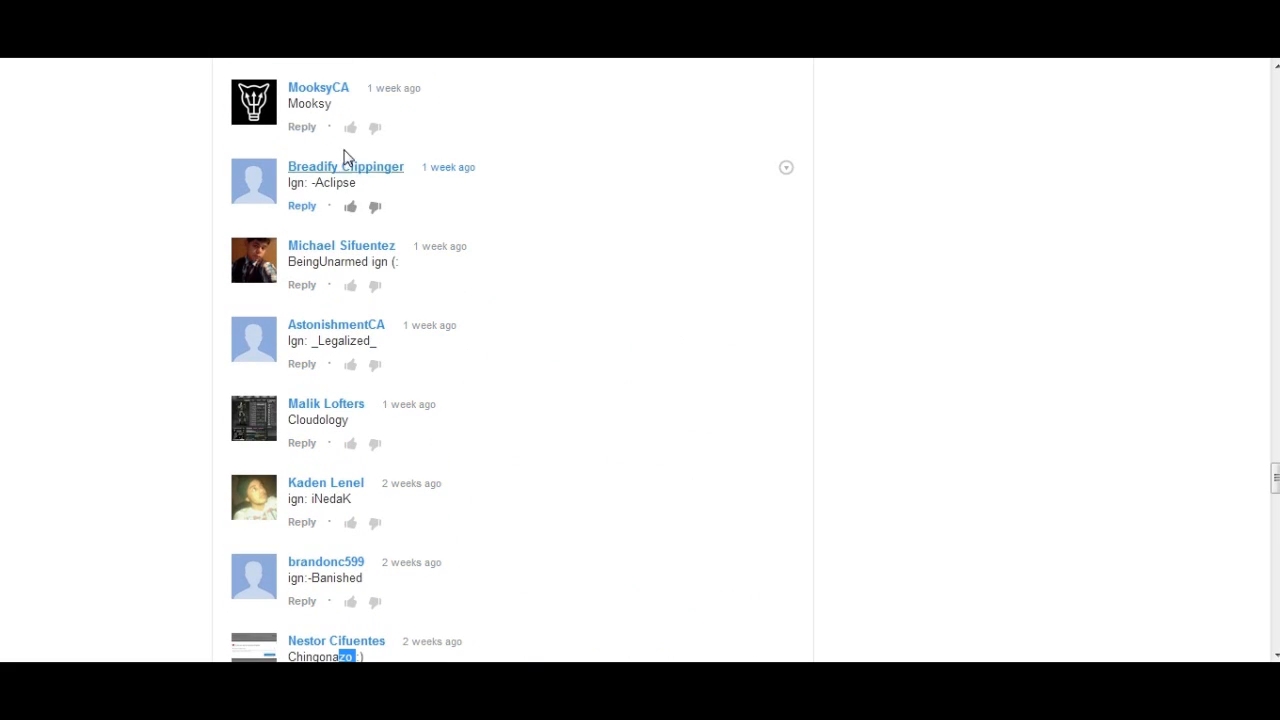
scroll(up, 3)
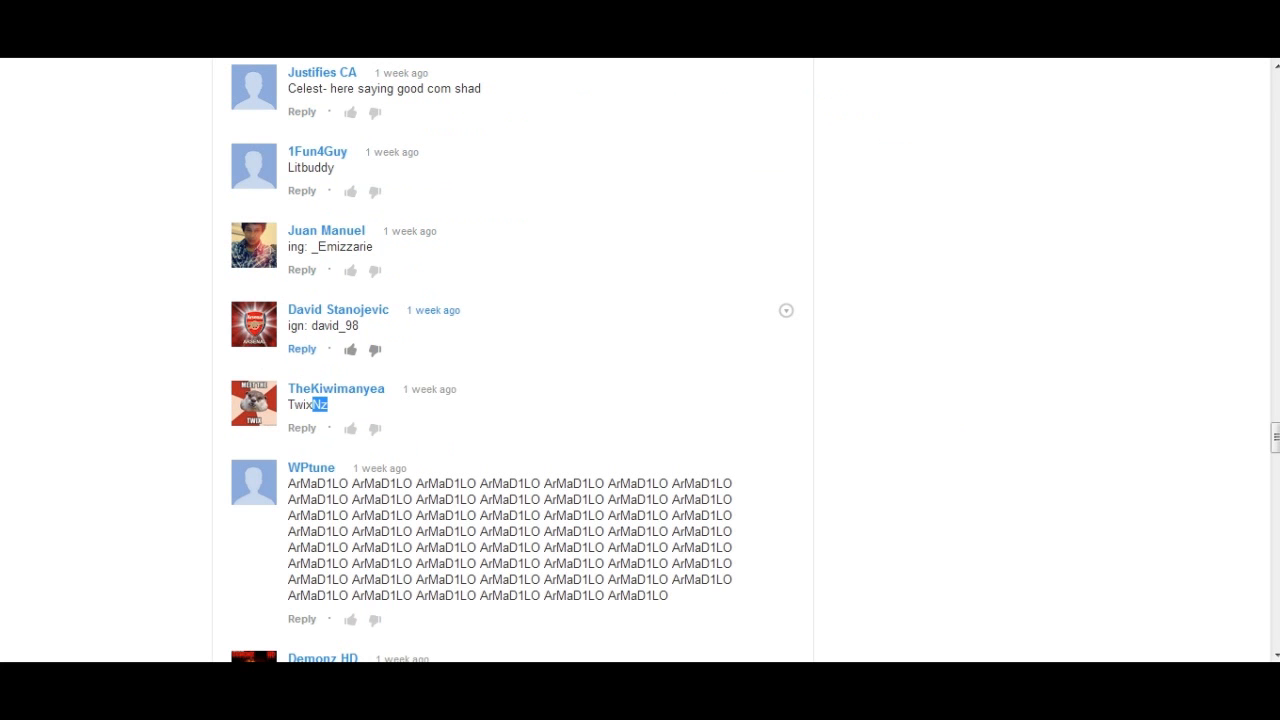
scroll(down, 3)
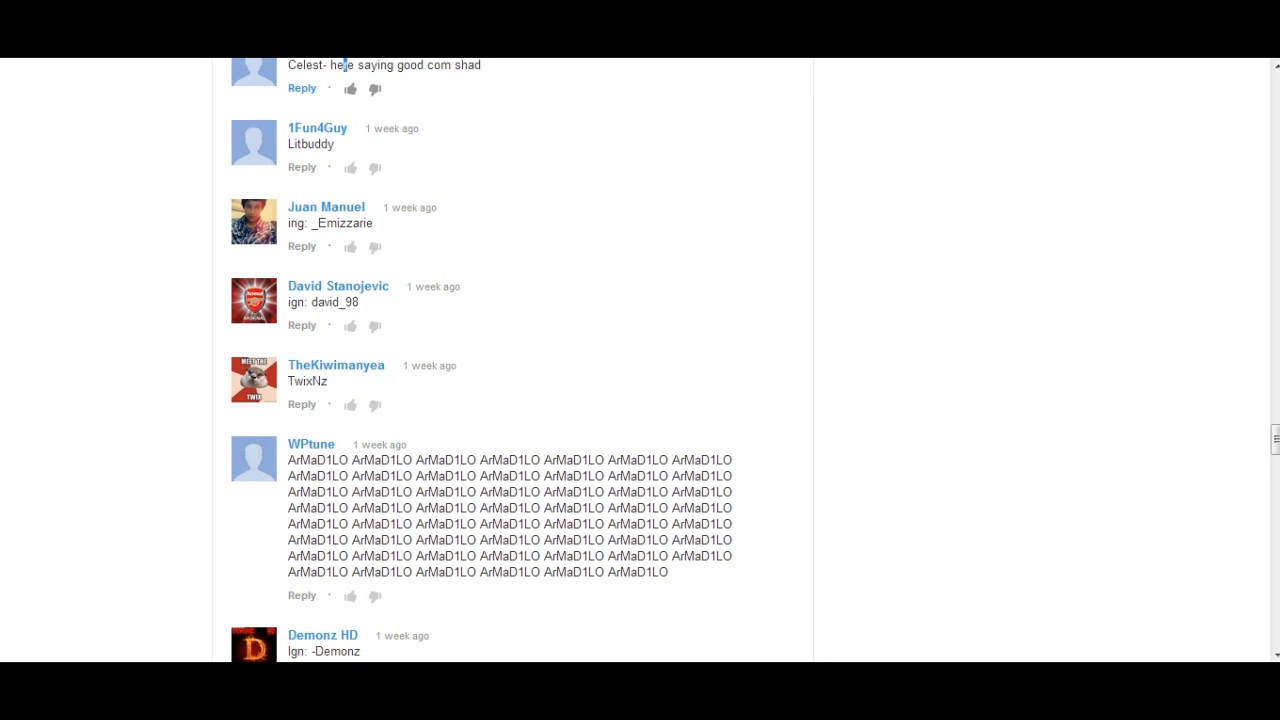
scroll(up, 3)
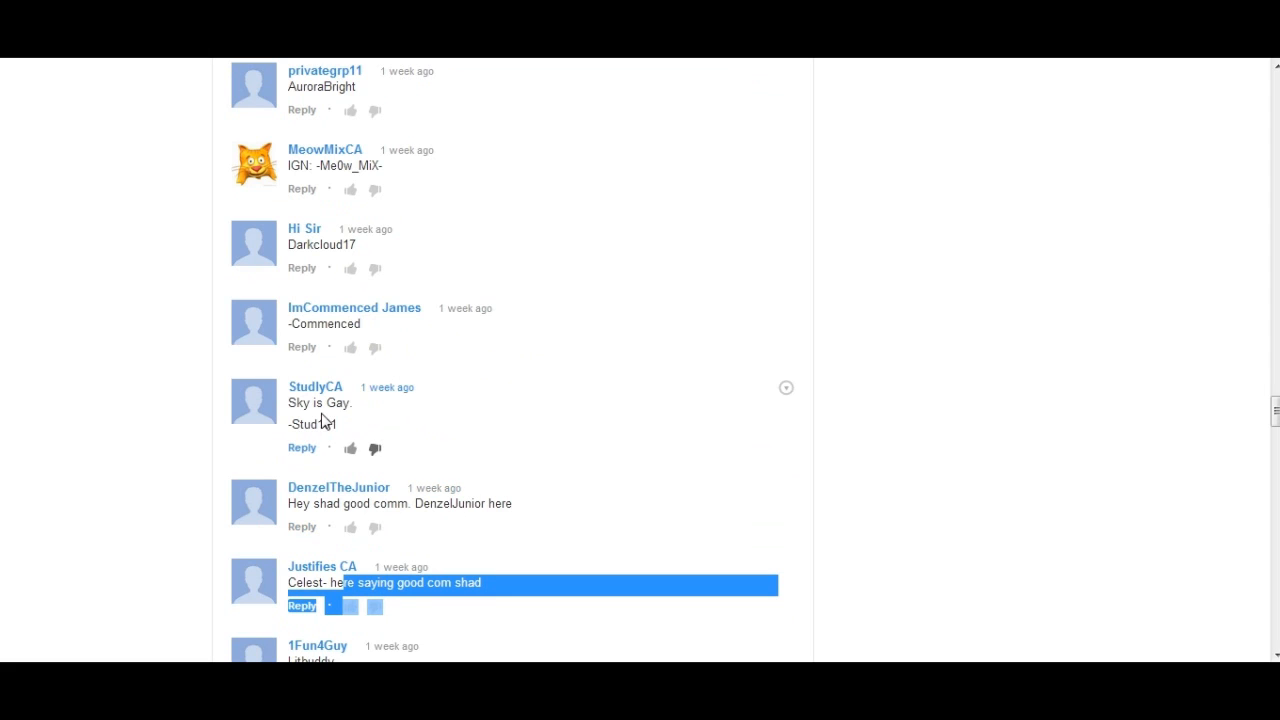
mouse_move(330, 104)
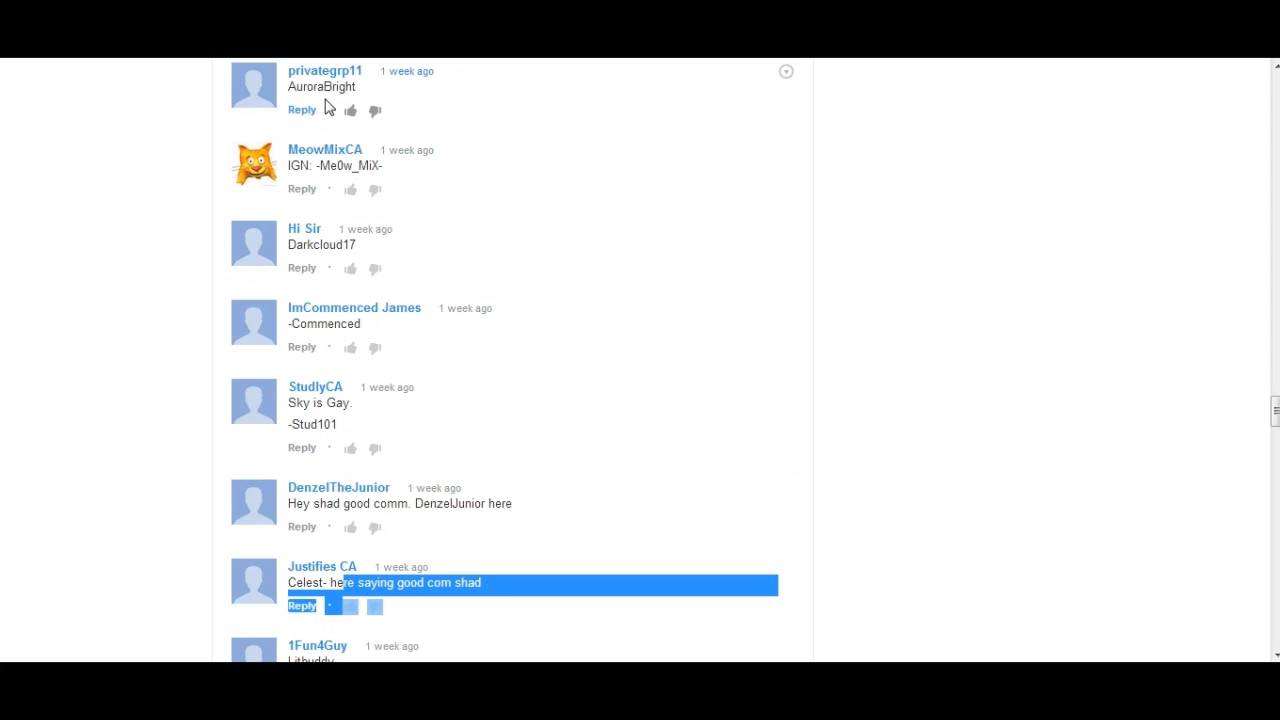
scroll(up, 3)
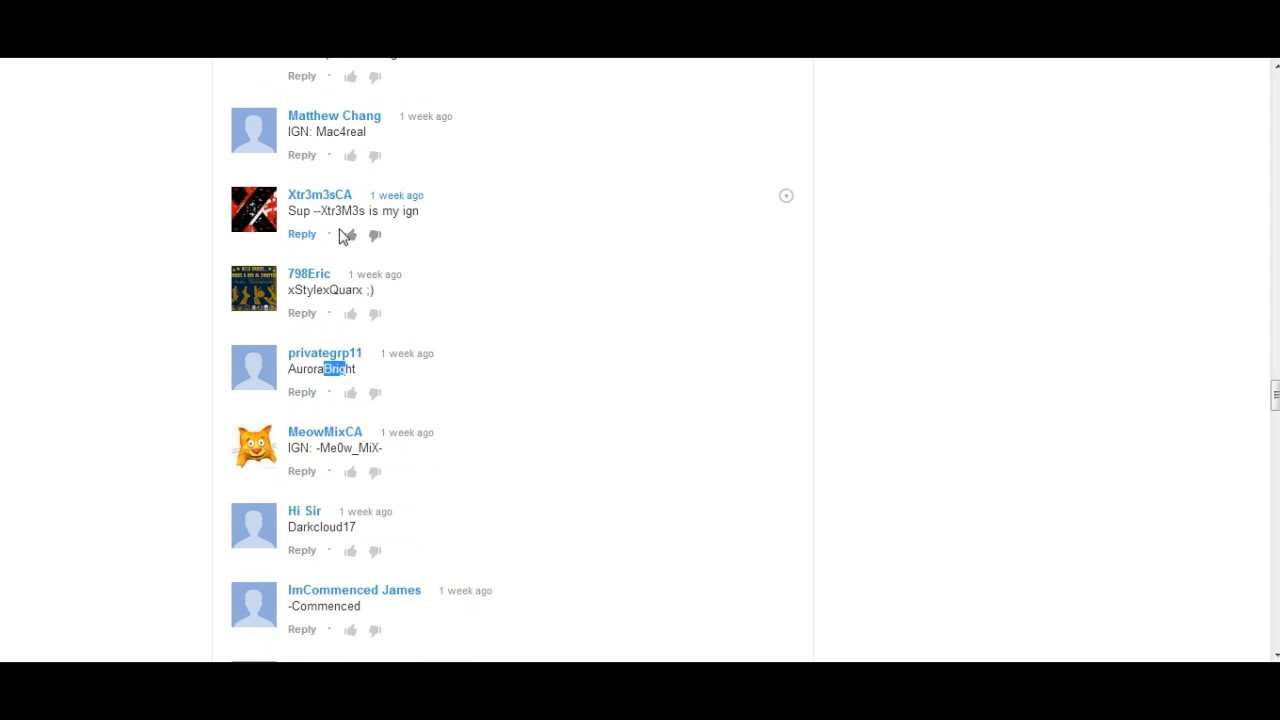
scroll(up, 3)
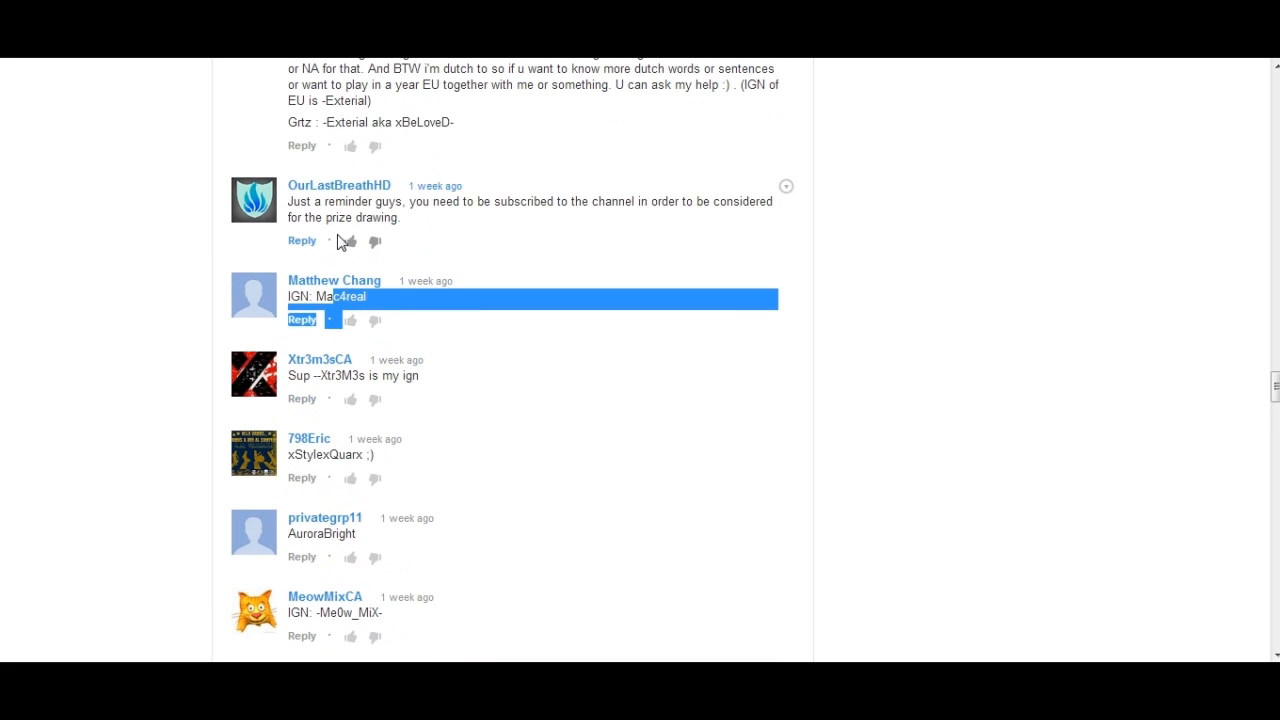
scroll(up, 3)
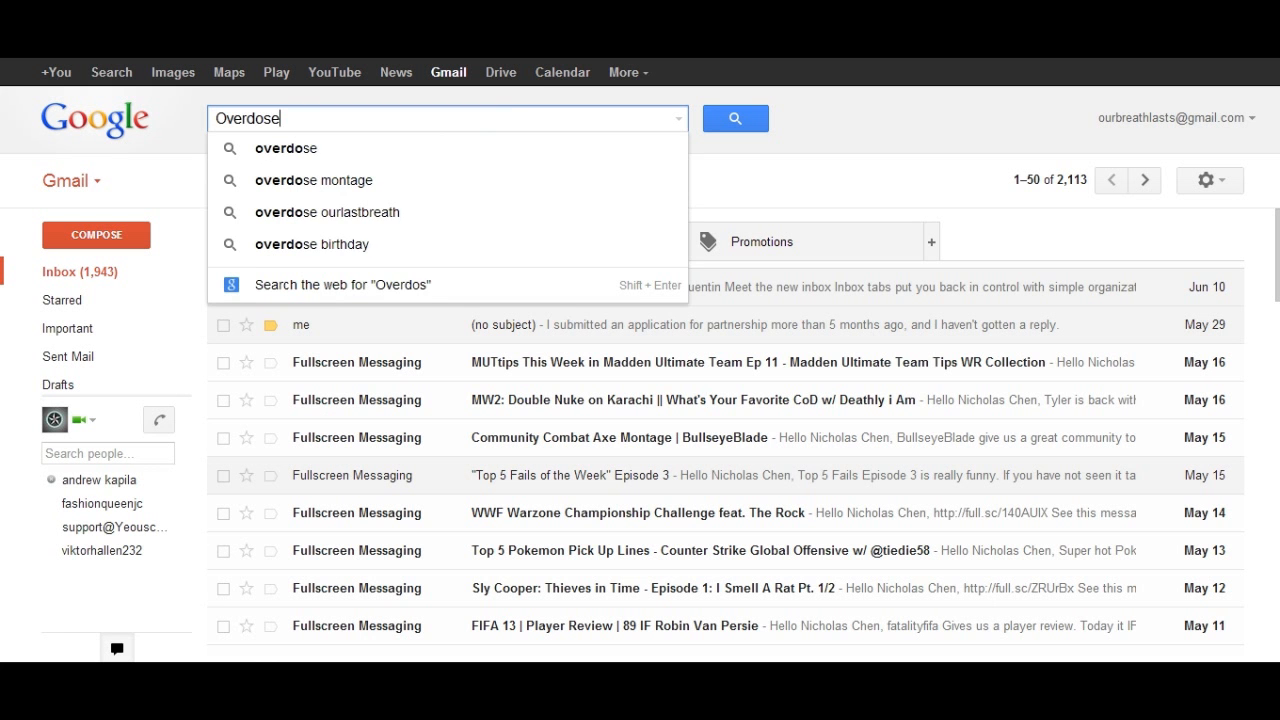
Search Gmail for OverdoseDudes, accept the suggested 'Overdose Dudes' spelling, and return to the YouTube comments.
click(736, 118)
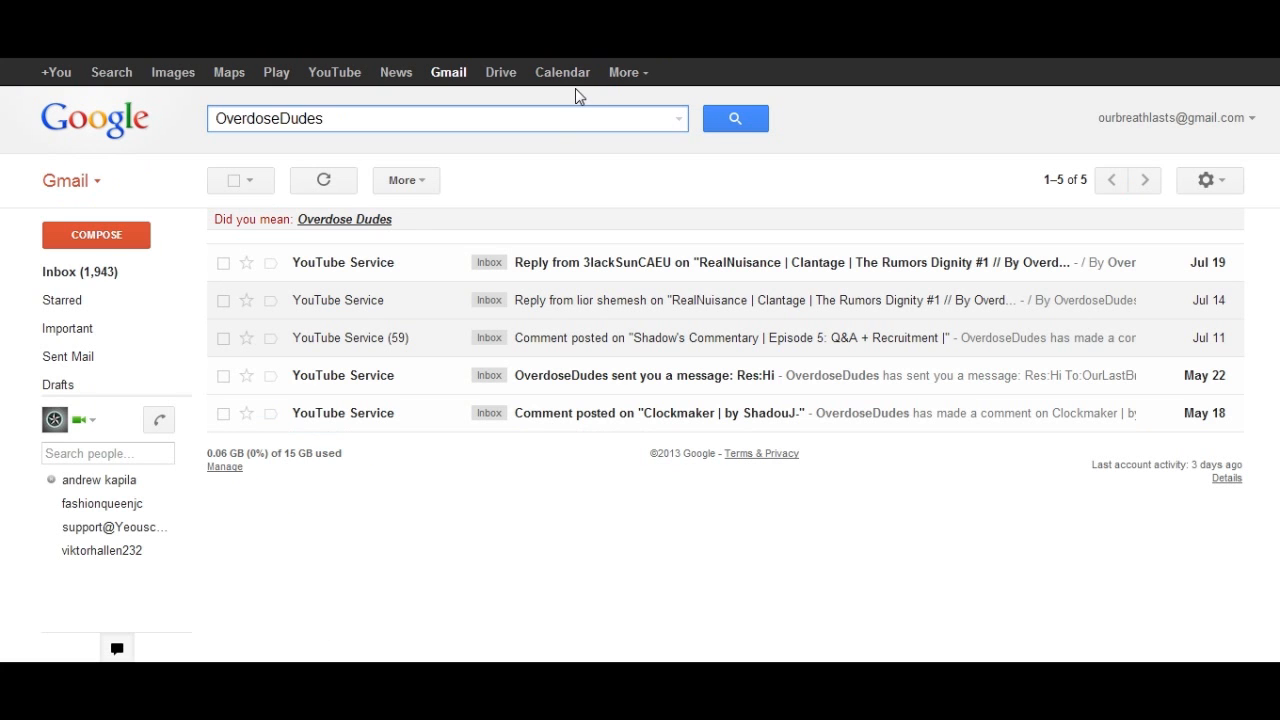
mouse_move(384, 220)
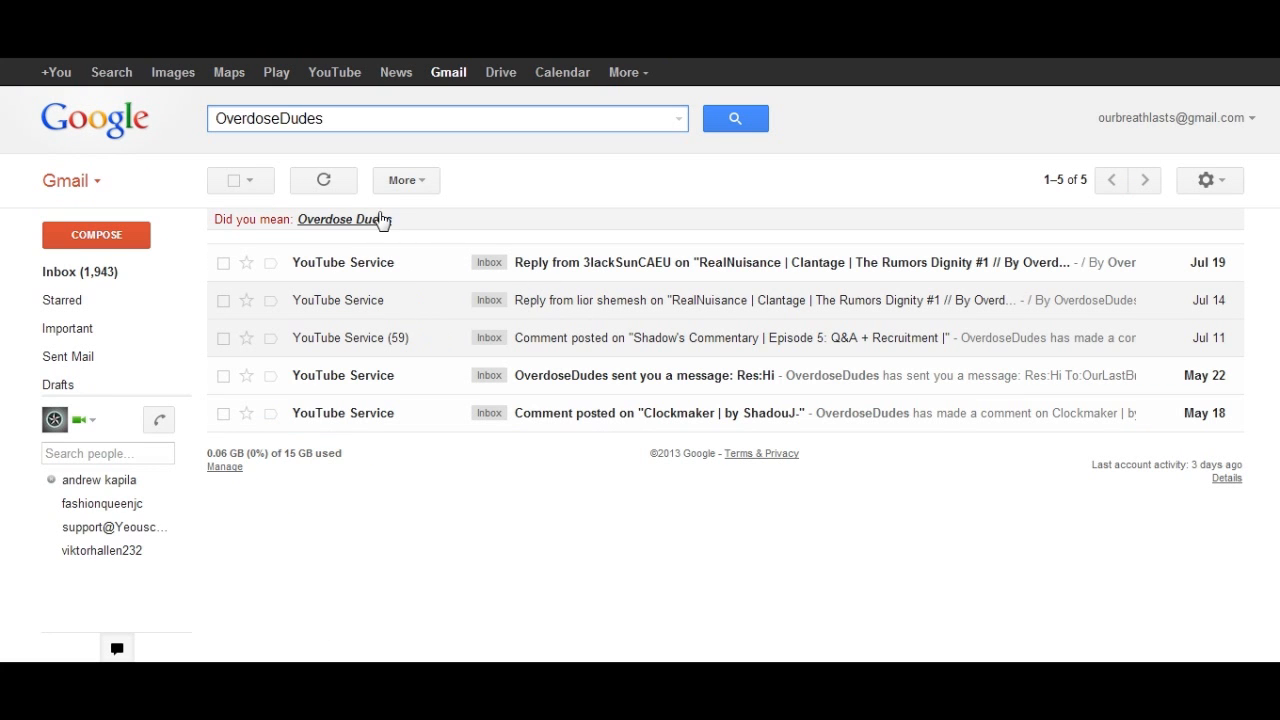
click(344, 218)
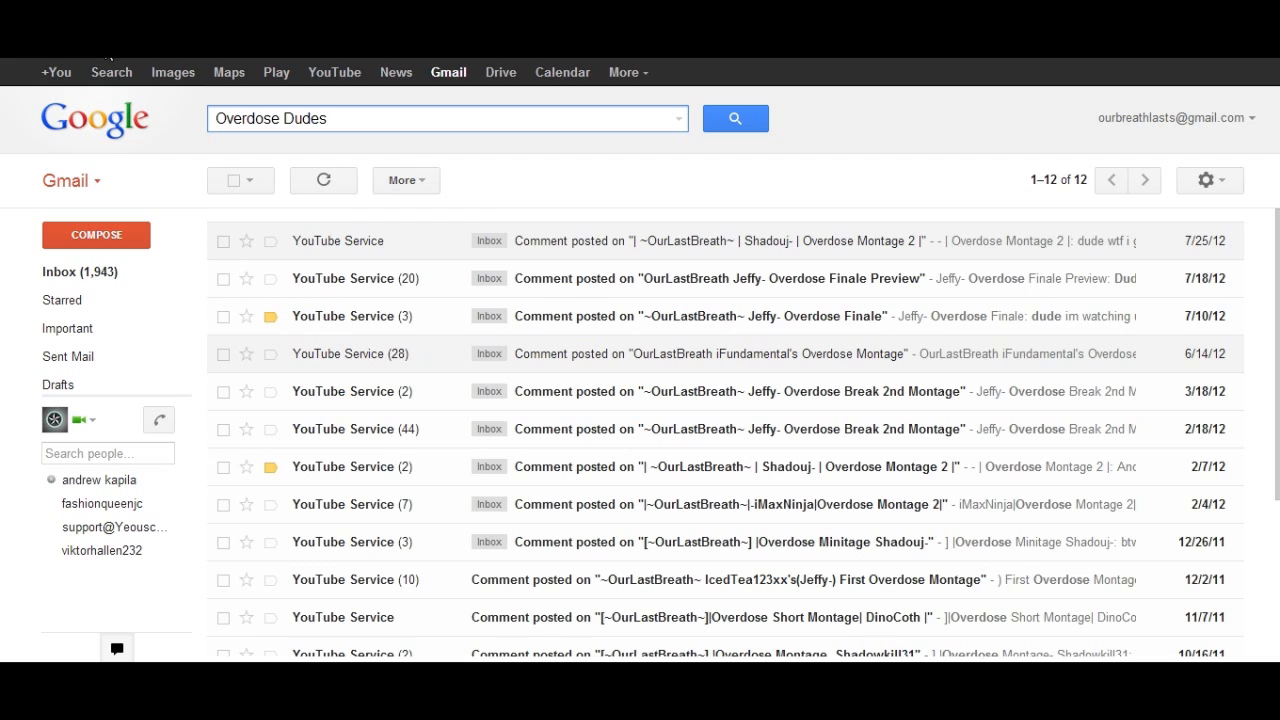
click(736, 118)
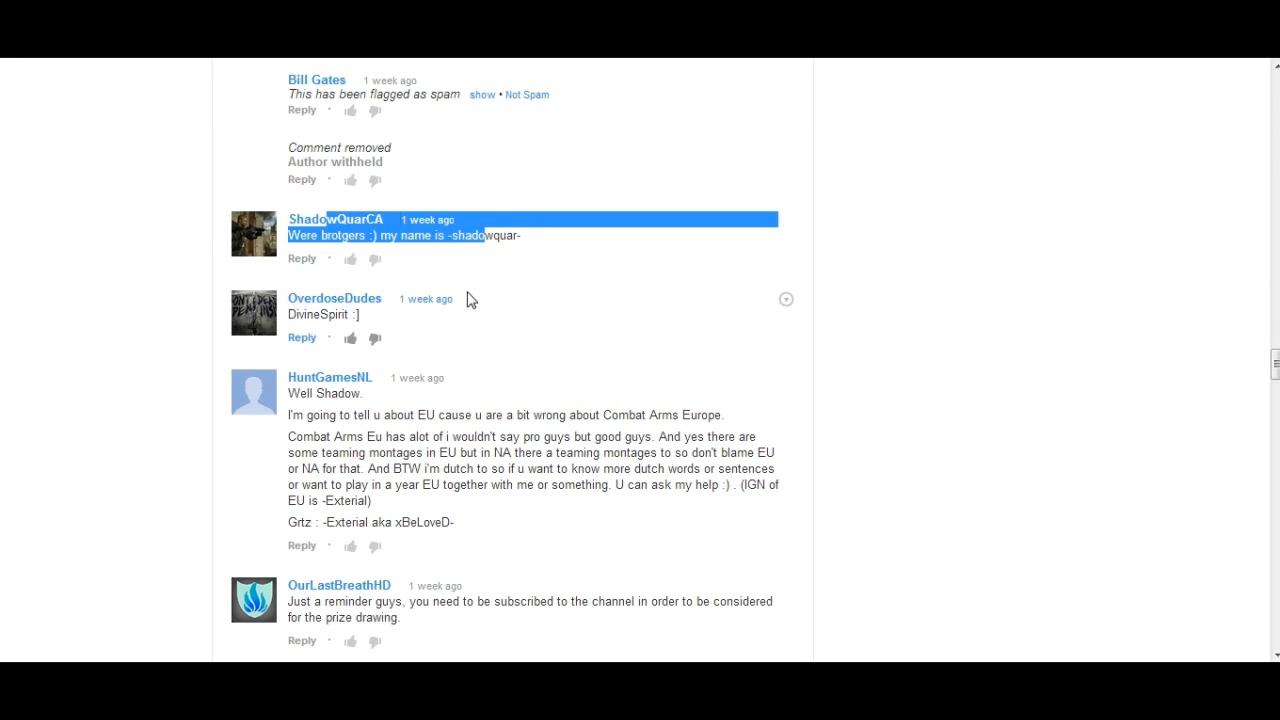
scroll(up, 3)
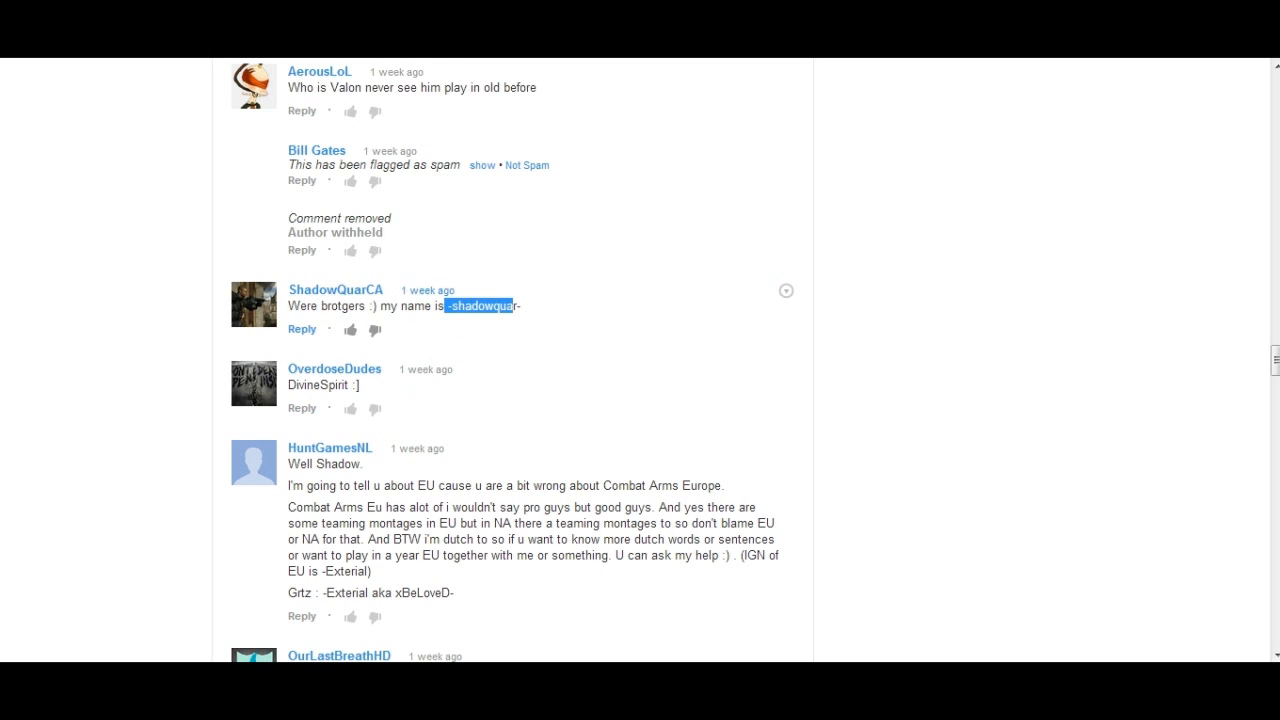
mouse_move(670, 370)
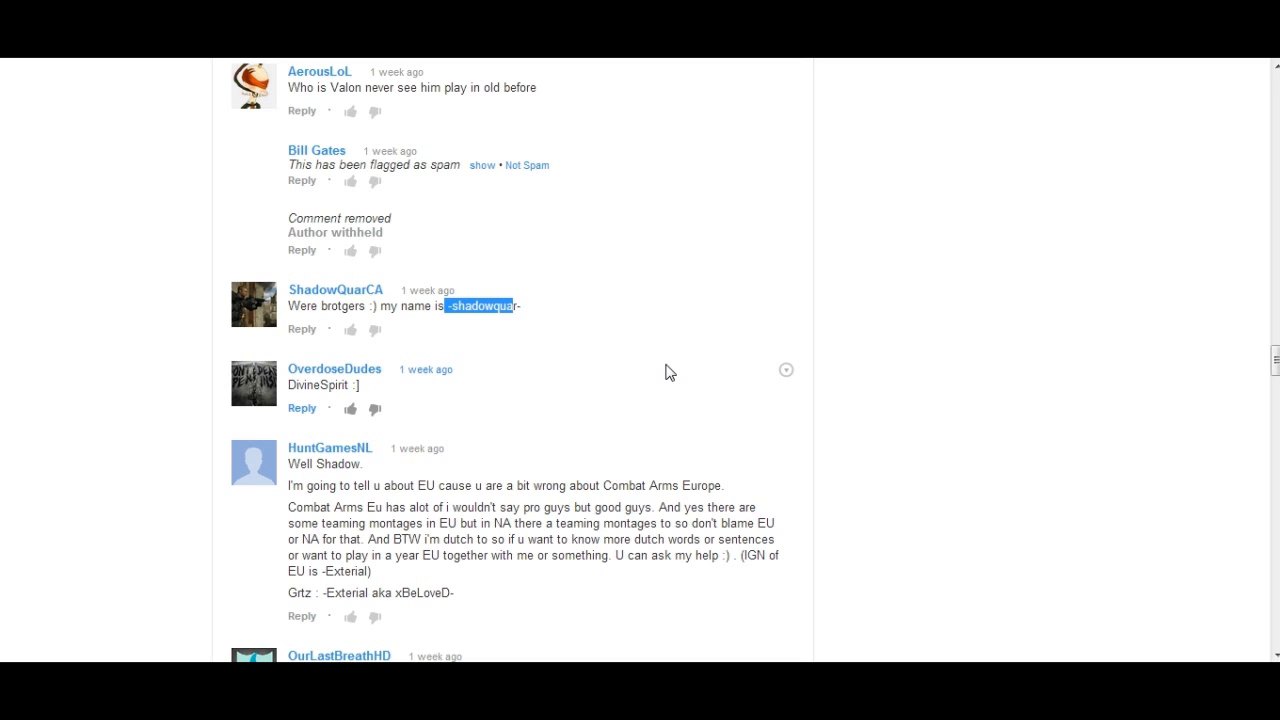
mouse_move(114, 268)
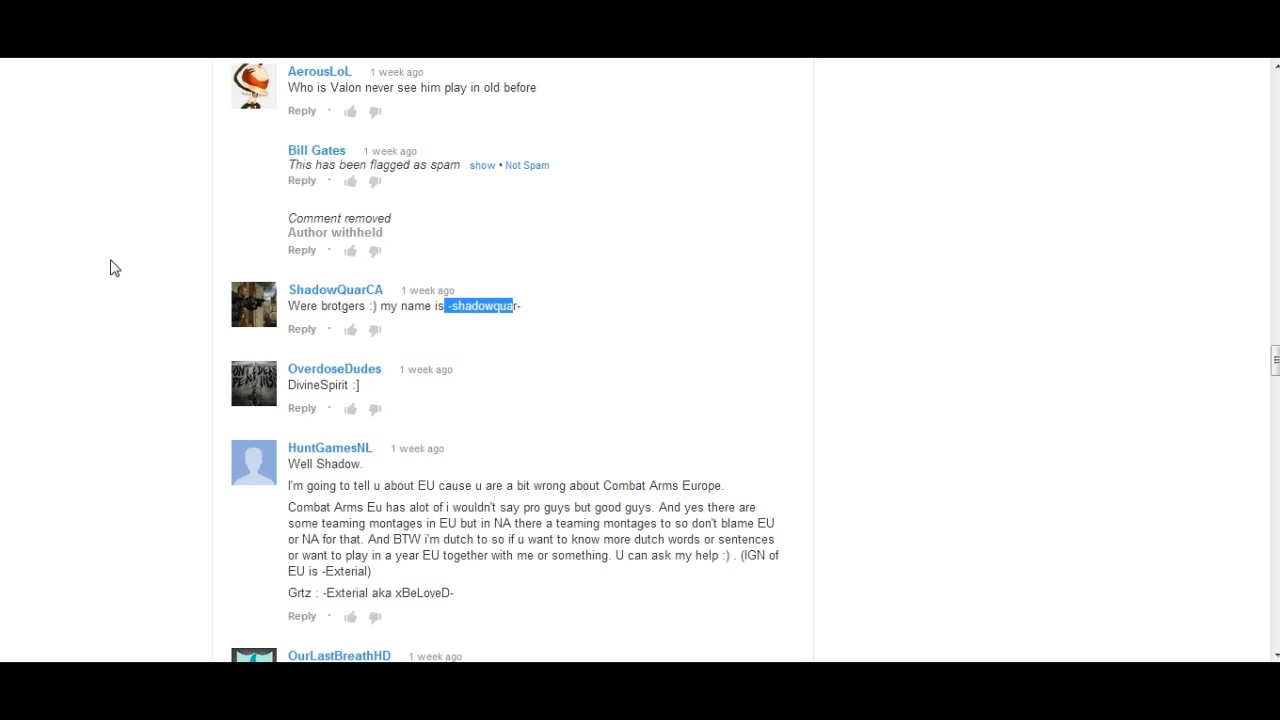
mouse_move(476, 238)
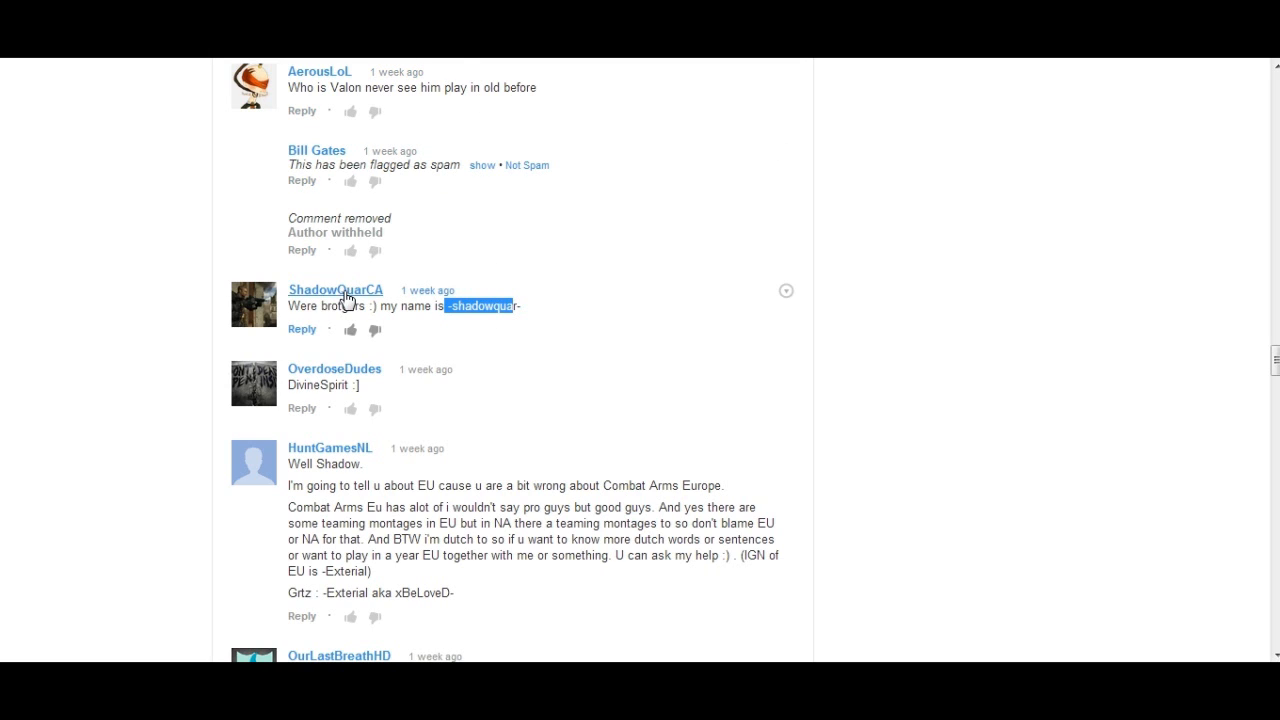
scroll(up, 3)
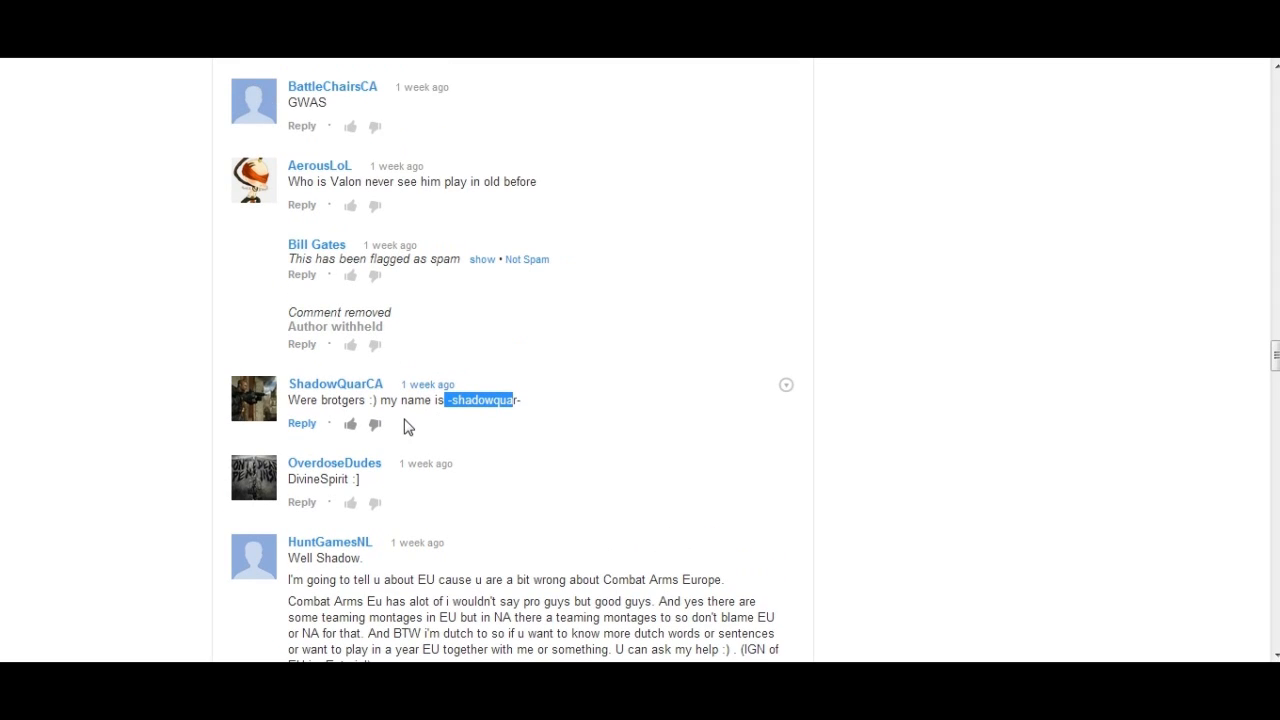
mouse_move(340, 390)
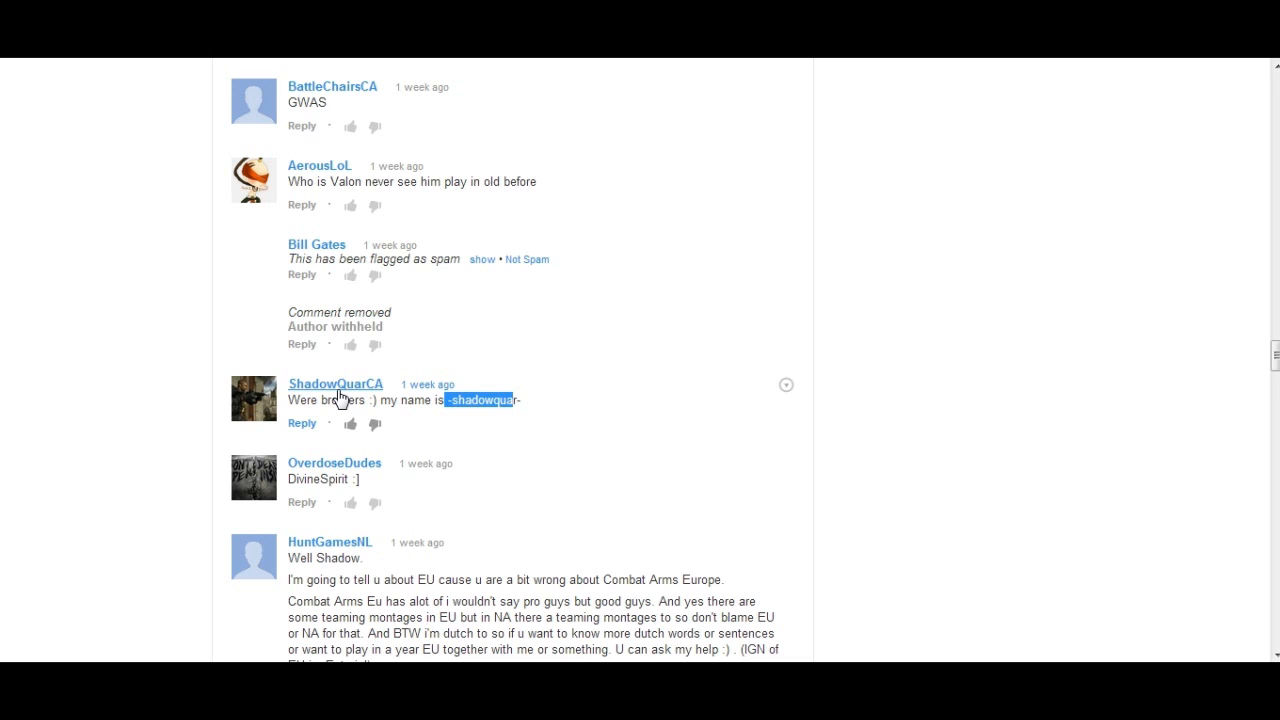
mouse_move(416, 316)
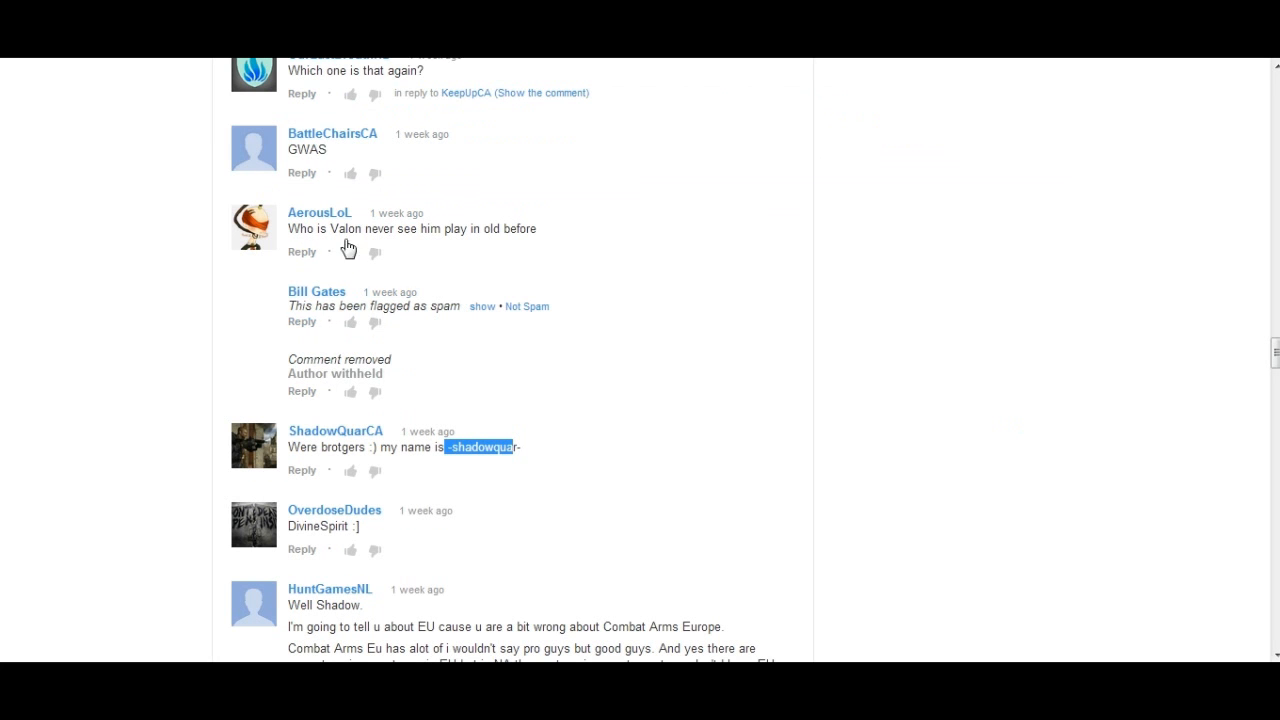
scroll(up, 3)
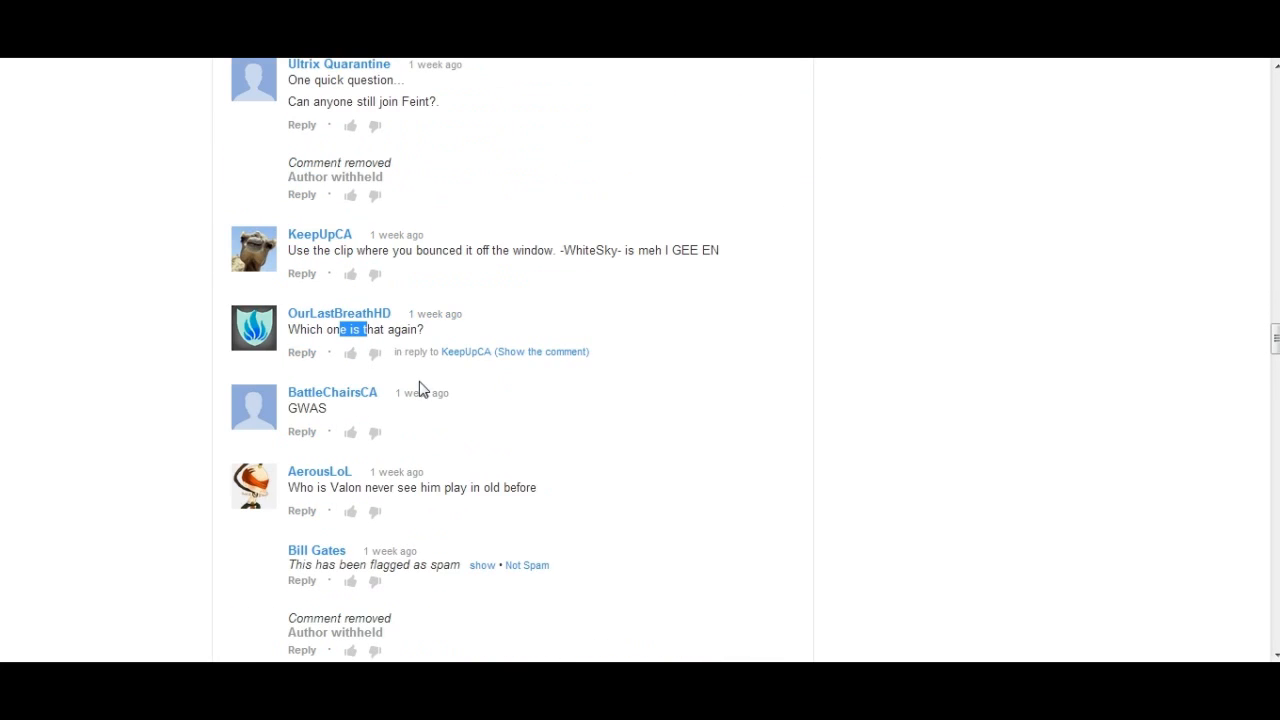
scroll(up, 3)
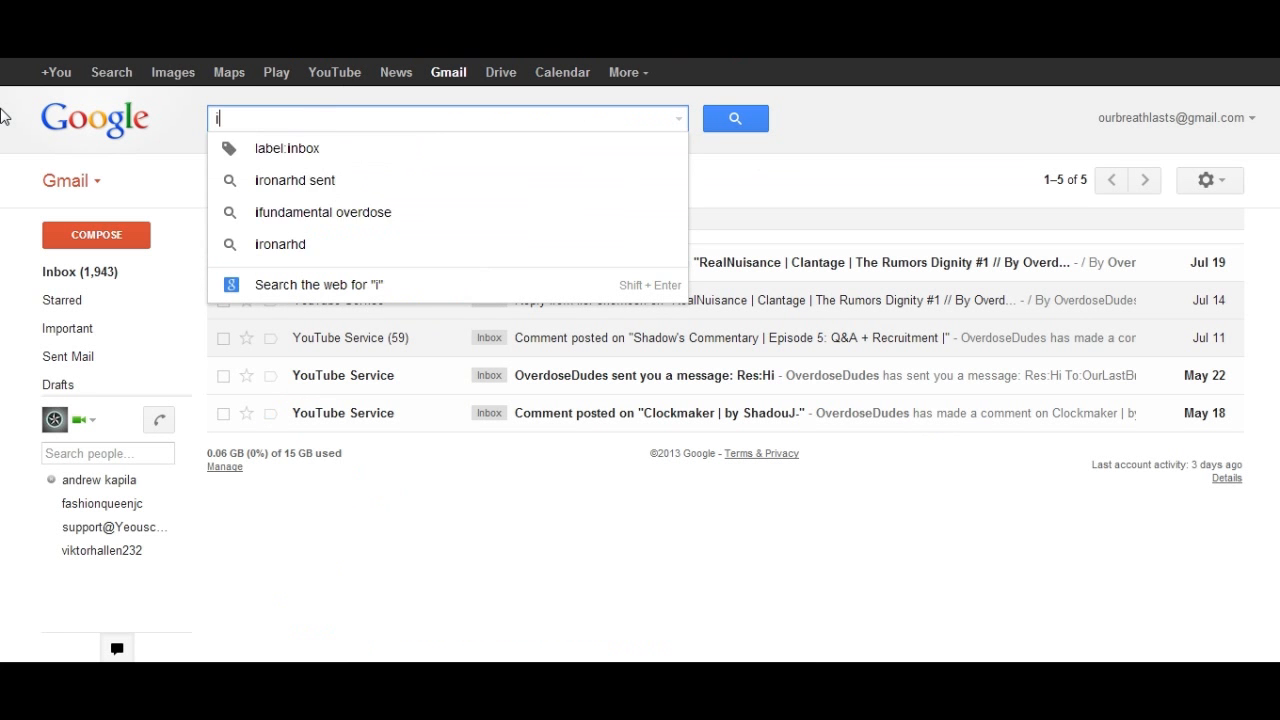
Search Gmail for iRunEasyCA, finding 3 comment notifications, and recheck the nearby YouTube comments.
text(RunEasyCa)
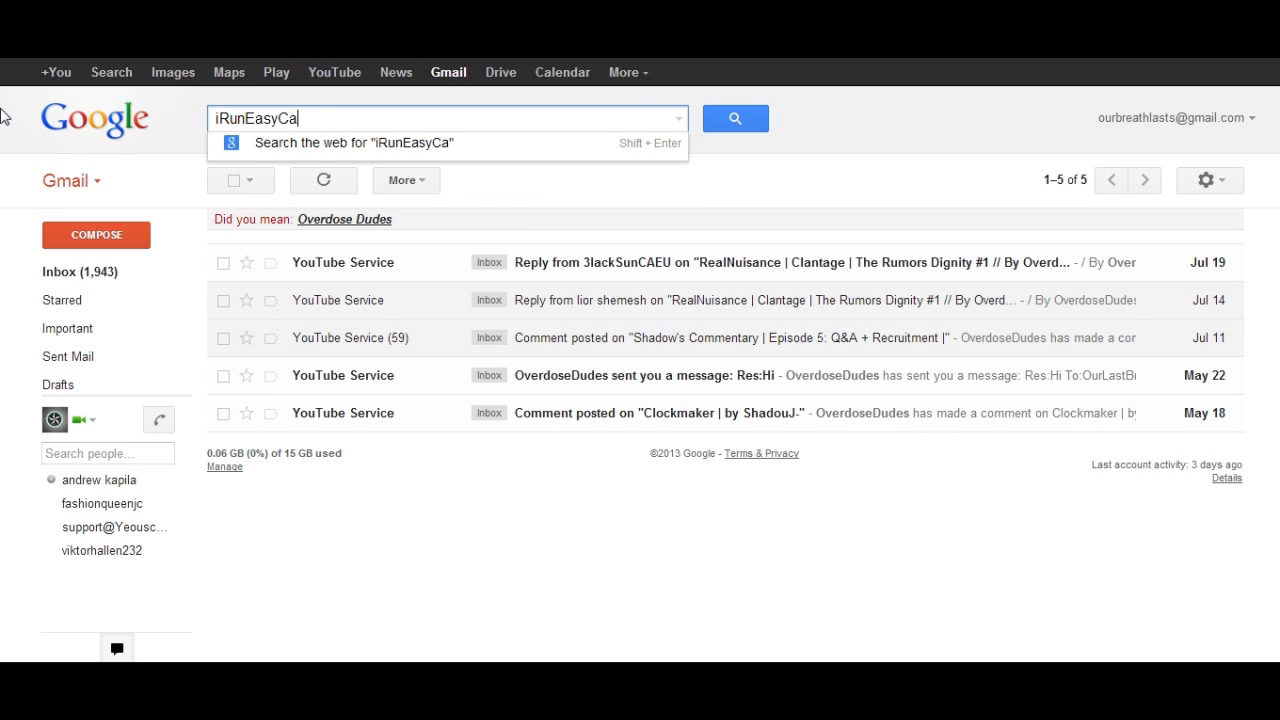
click(736, 118)
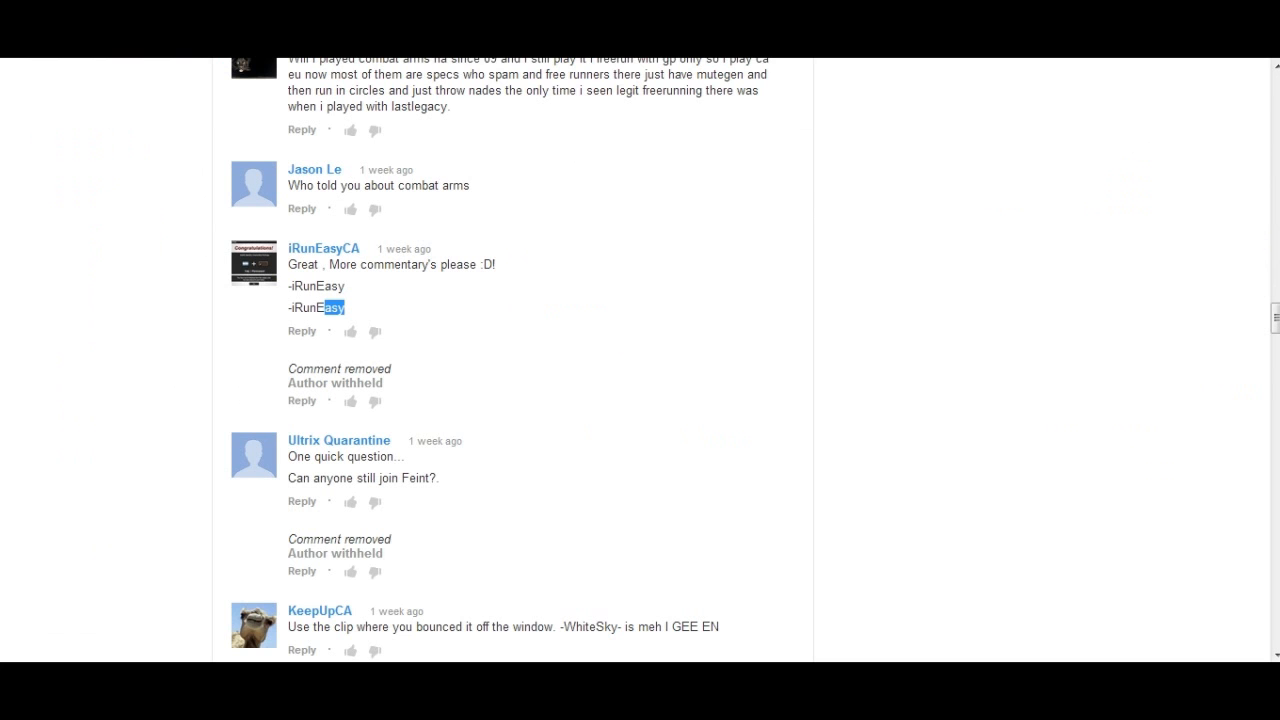
scroll(up, 3)
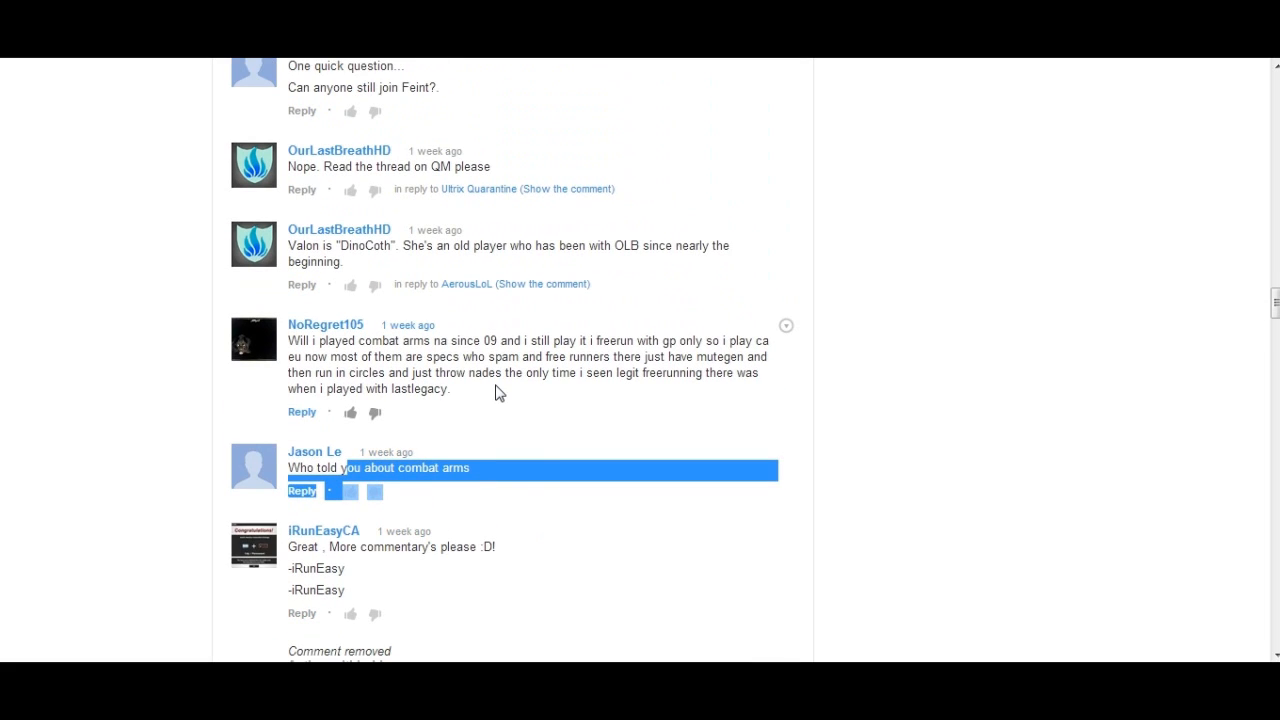
scroll(up, 3)
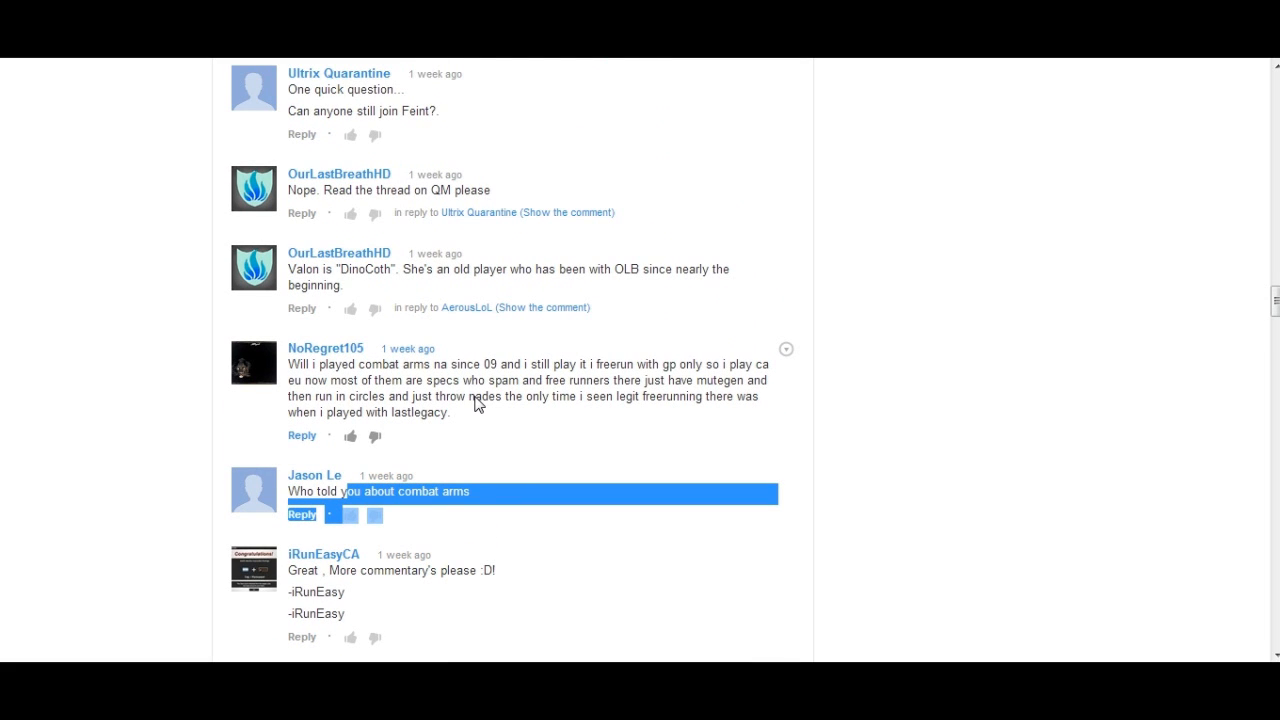
drag(290, 362, 452, 412)
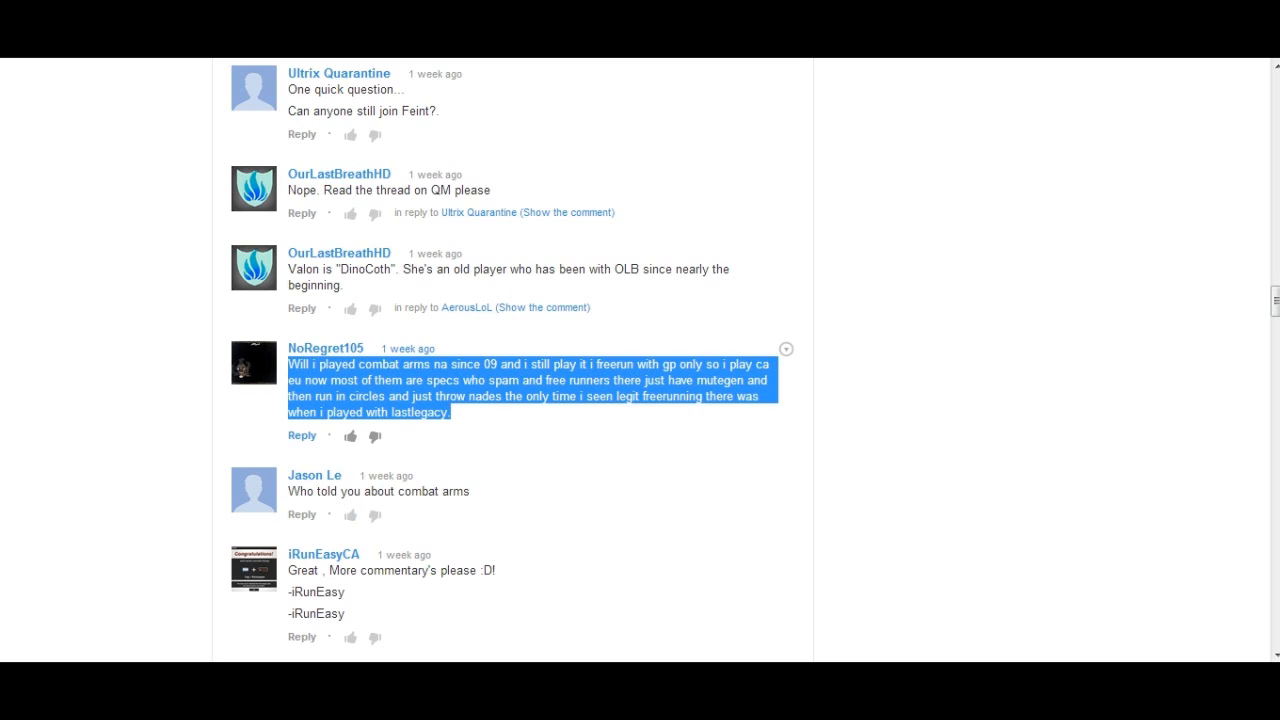
mouse_move(510, 482)
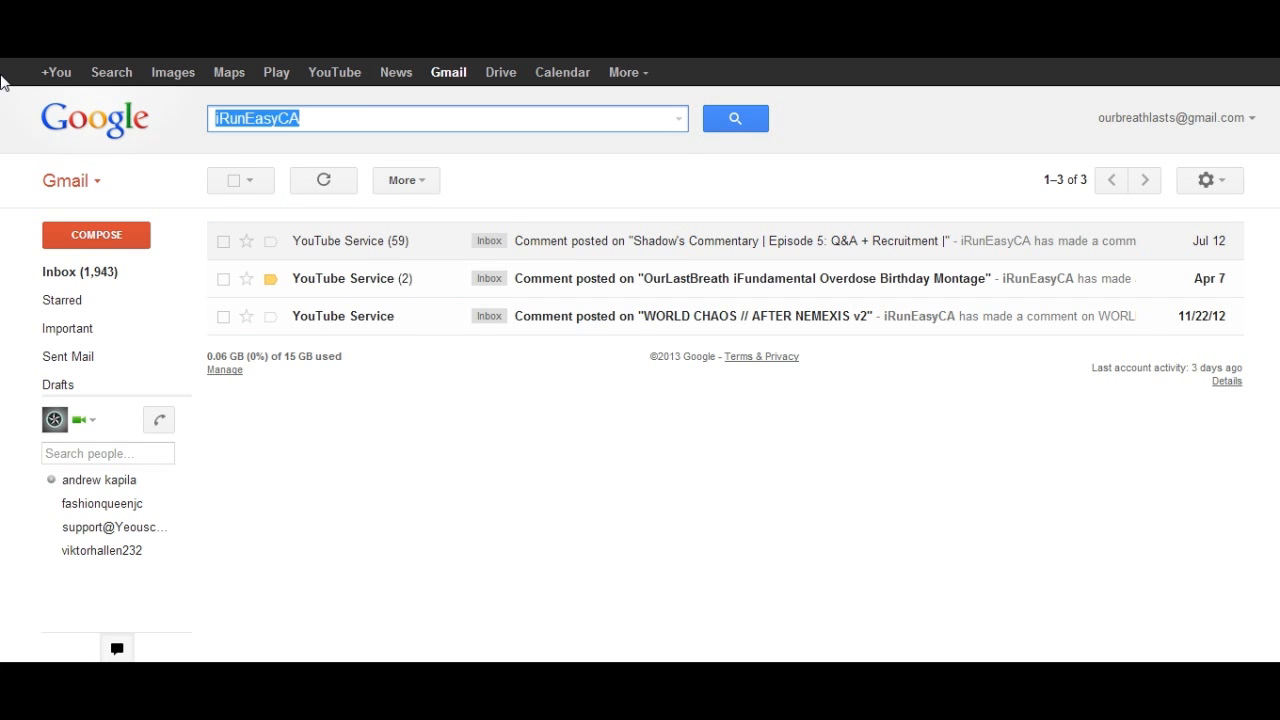
text(Jason Le)
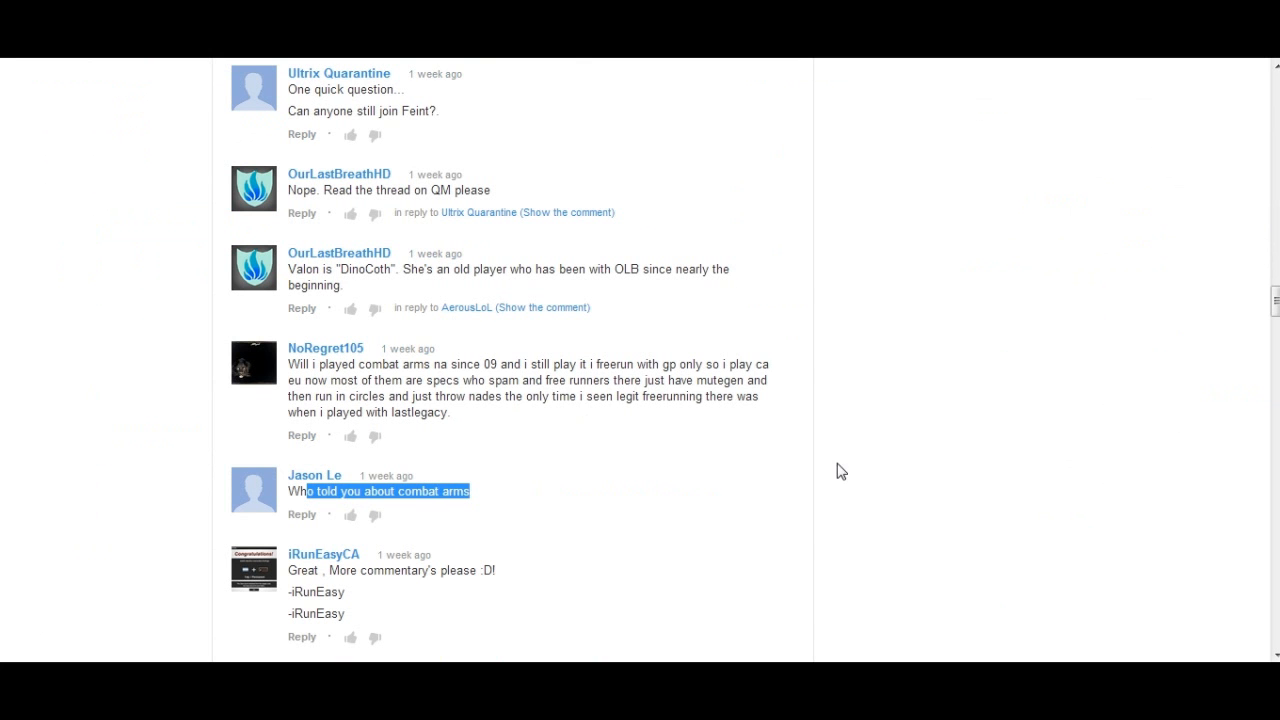
scroll(up, 3)
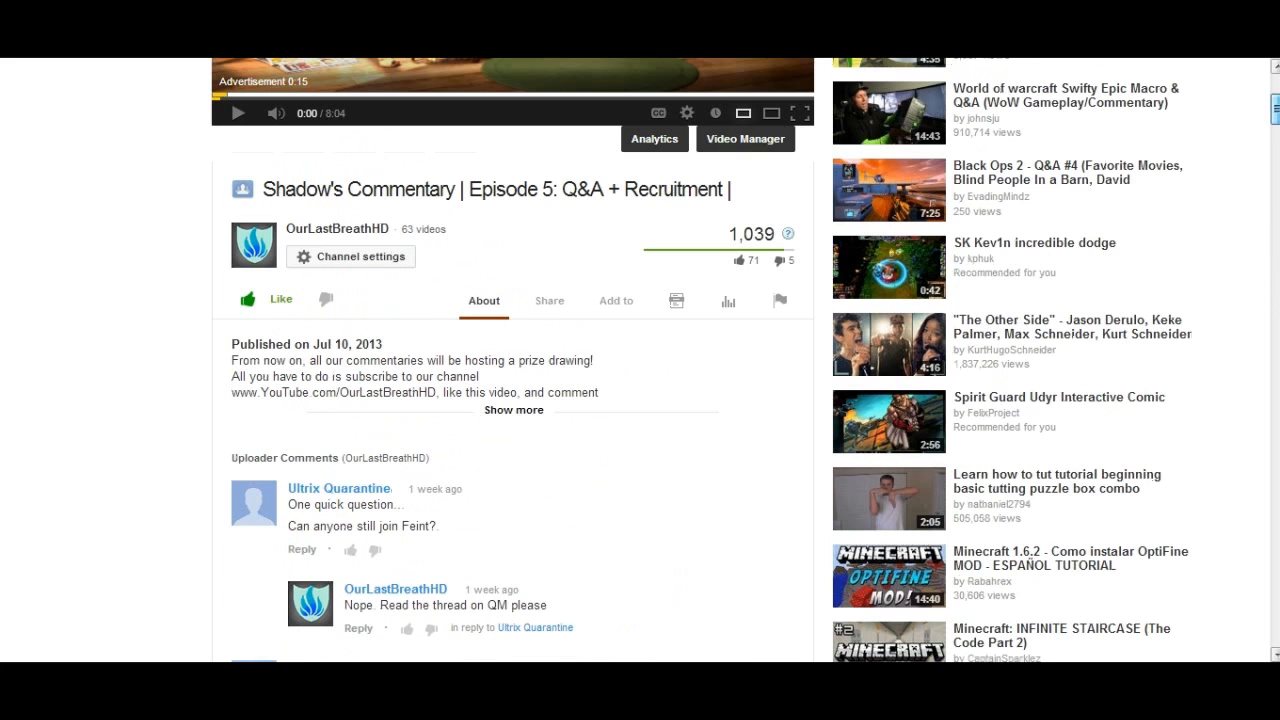
click(512, 410)
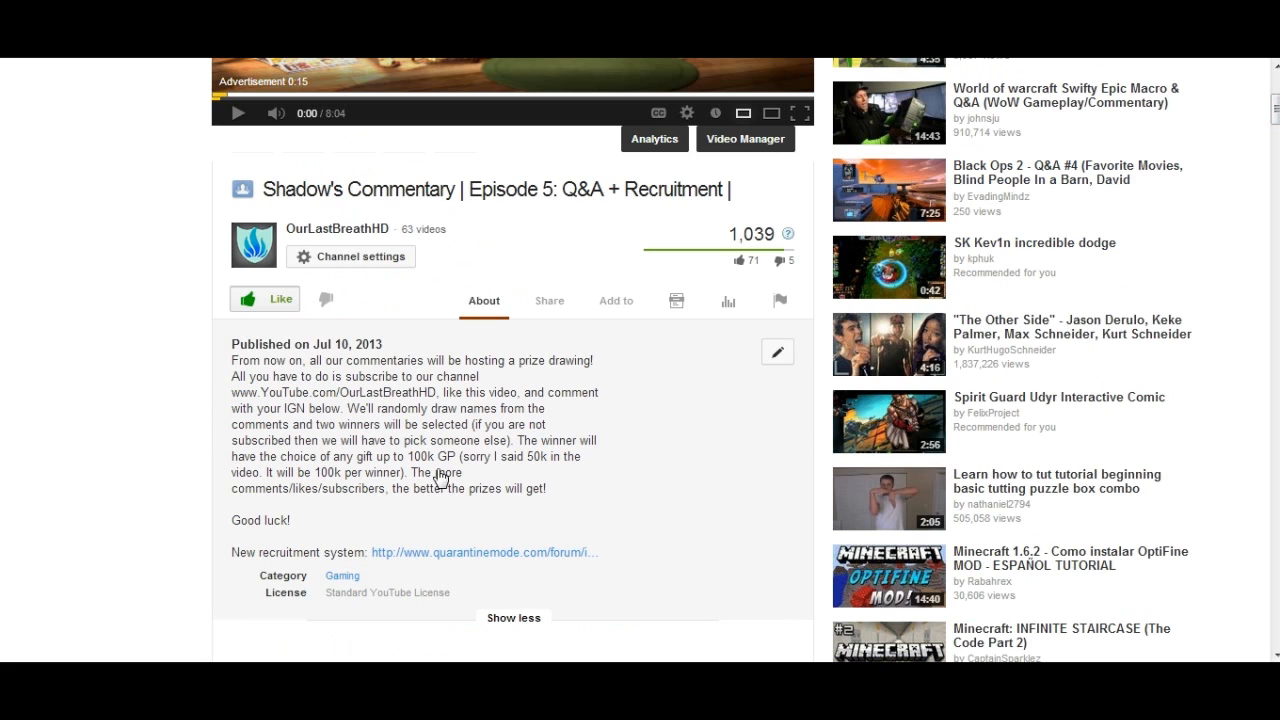
mouse_move(378, 428)
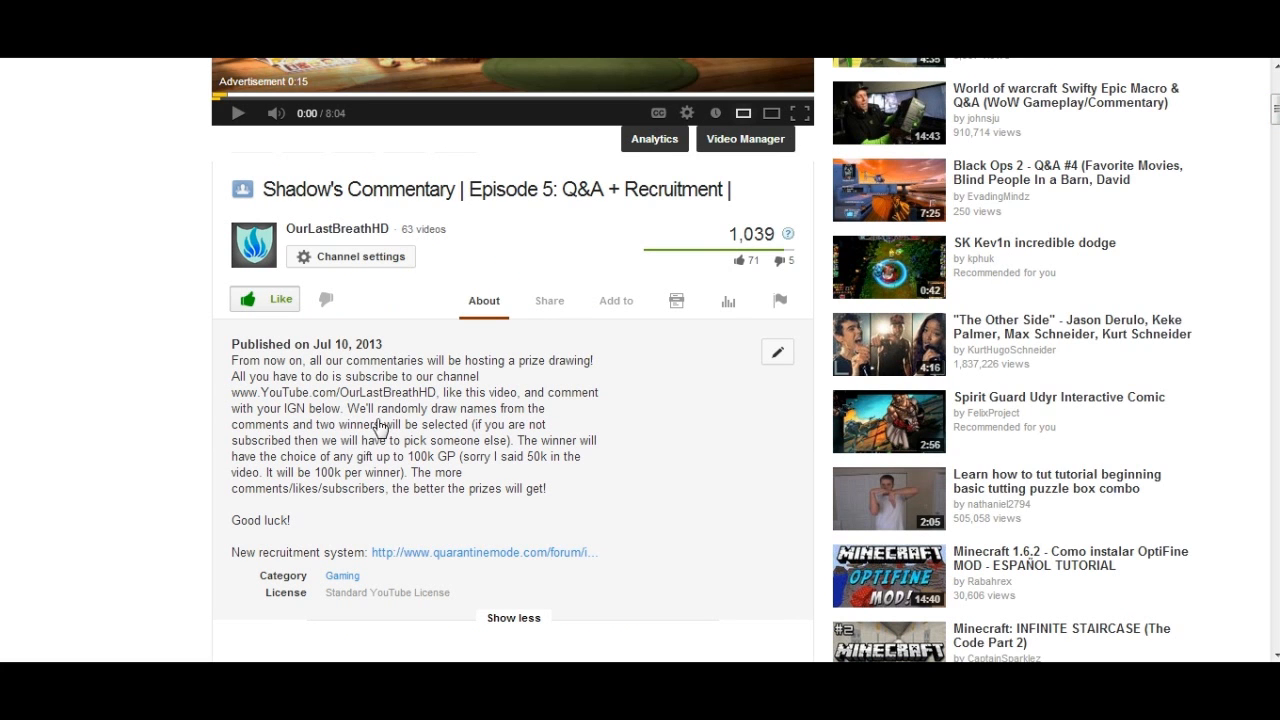
scroll(down, 3)
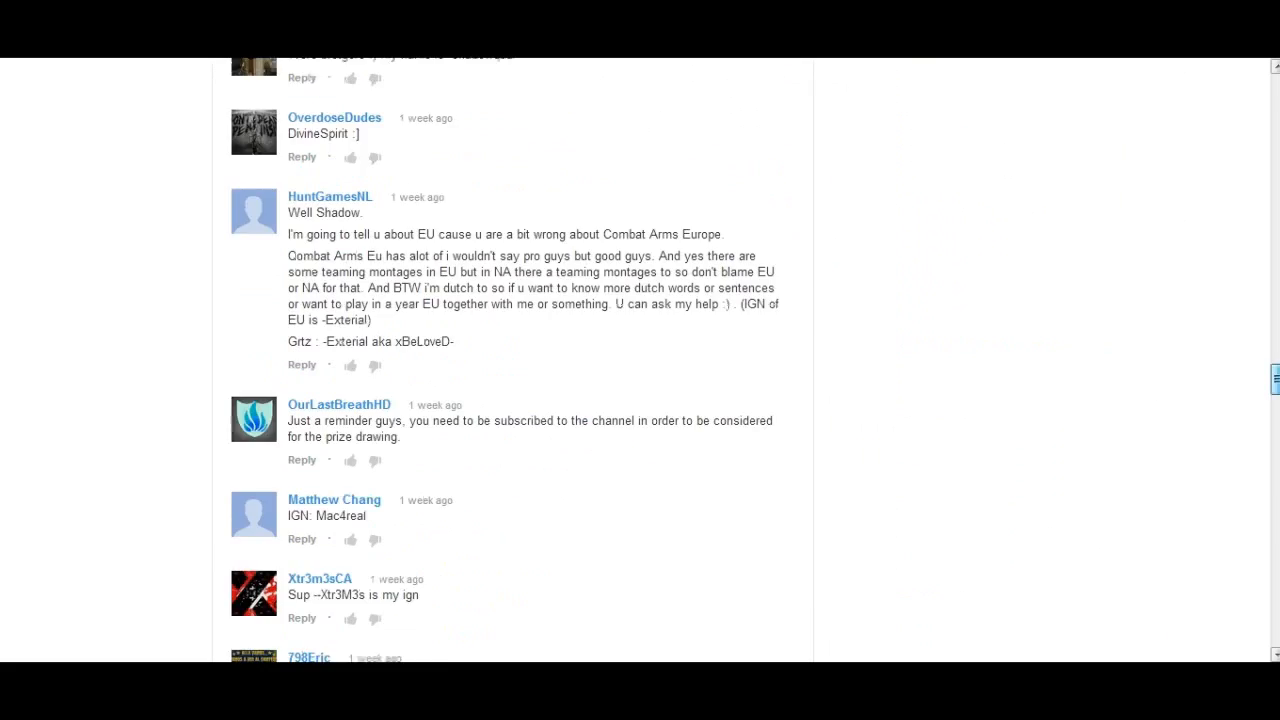
scroll(up, 3)
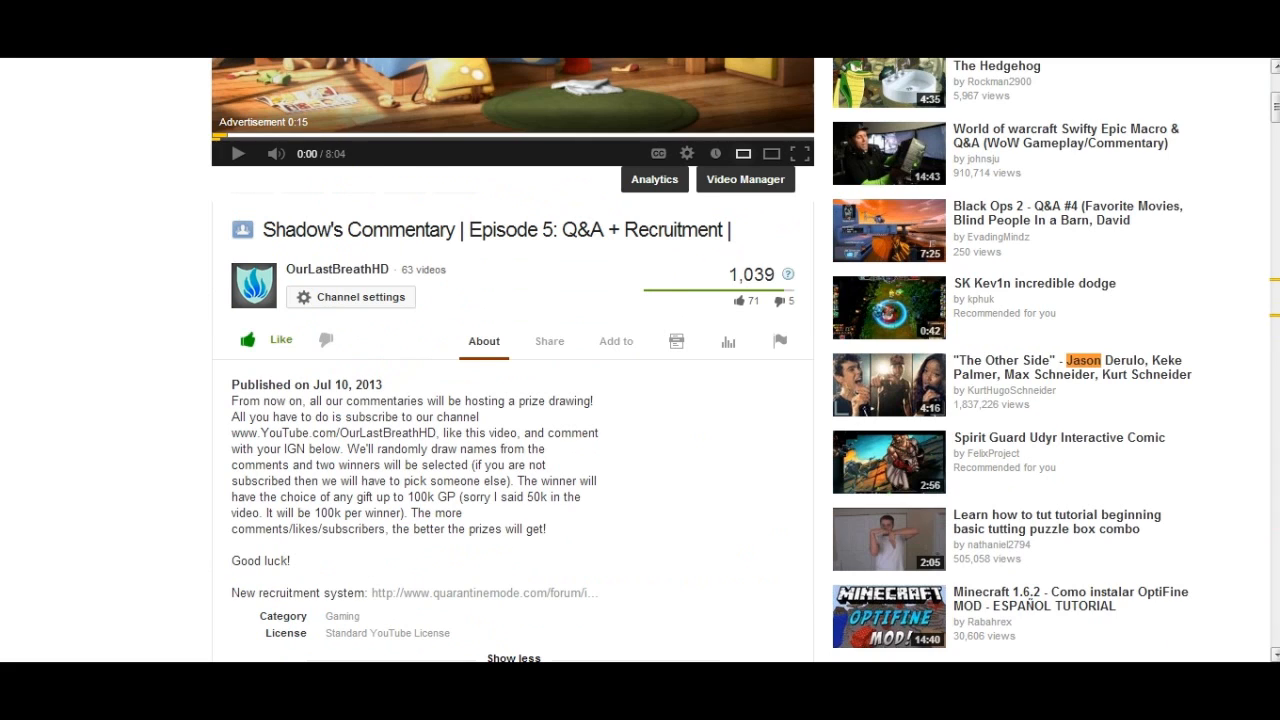
scroll(down, 3)
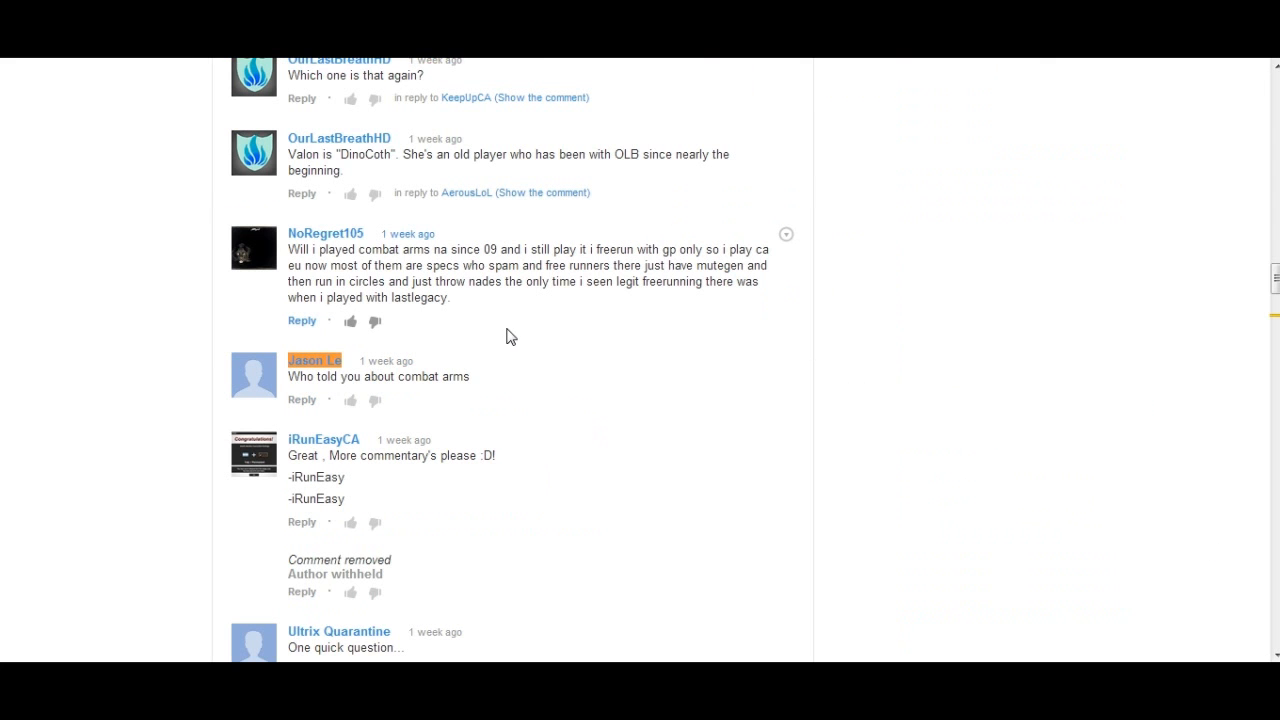
scroll(up, 3)
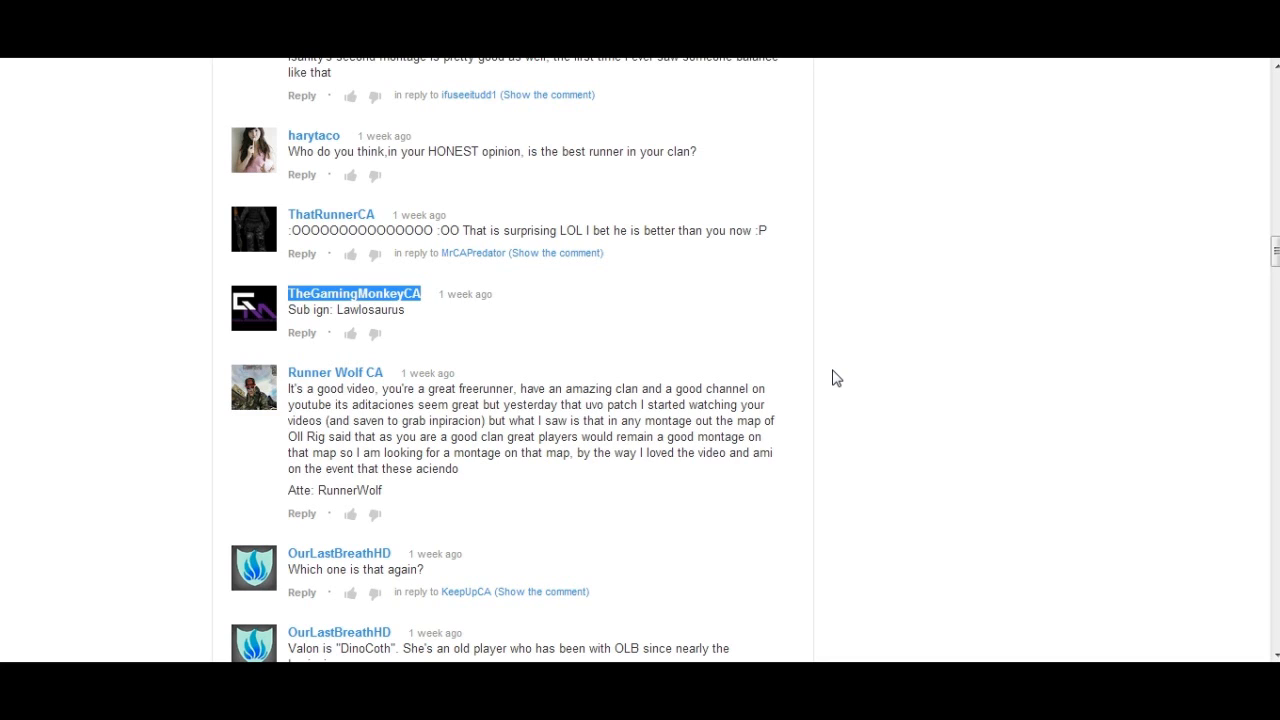
mouse_move(452, 332)
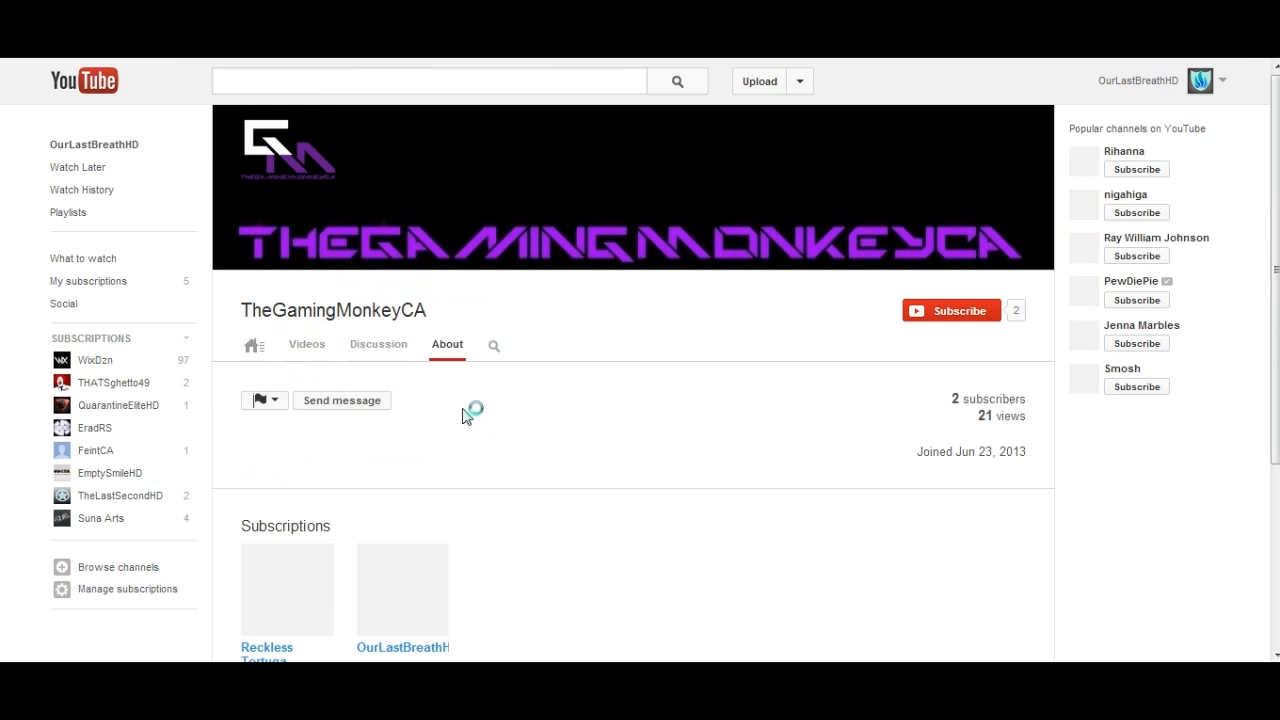
click(340, 400)
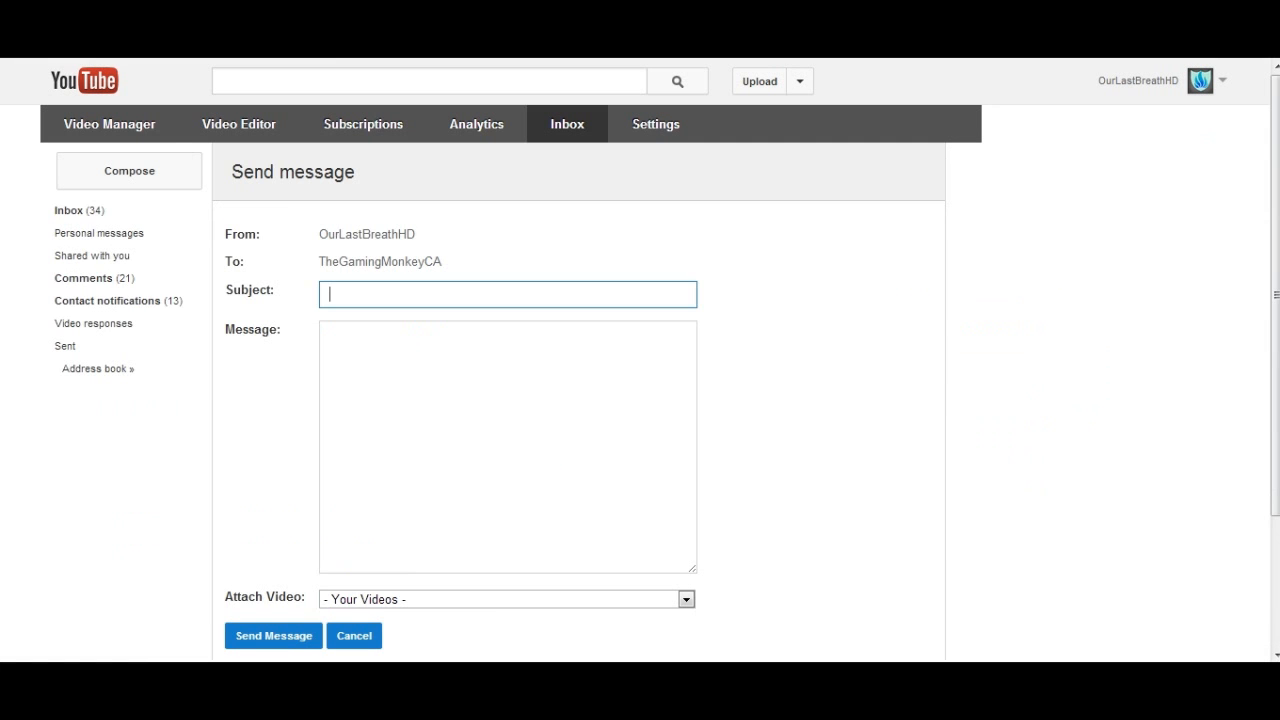
text(Winner)
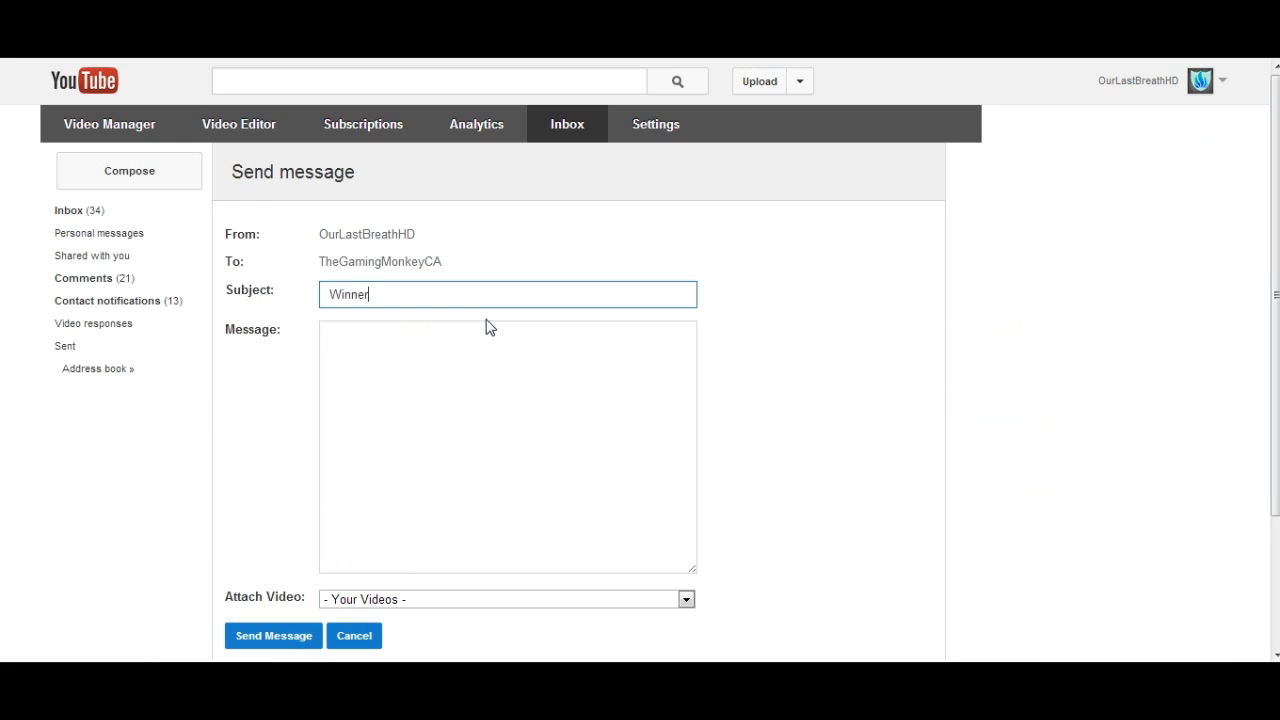
text(You won the p)
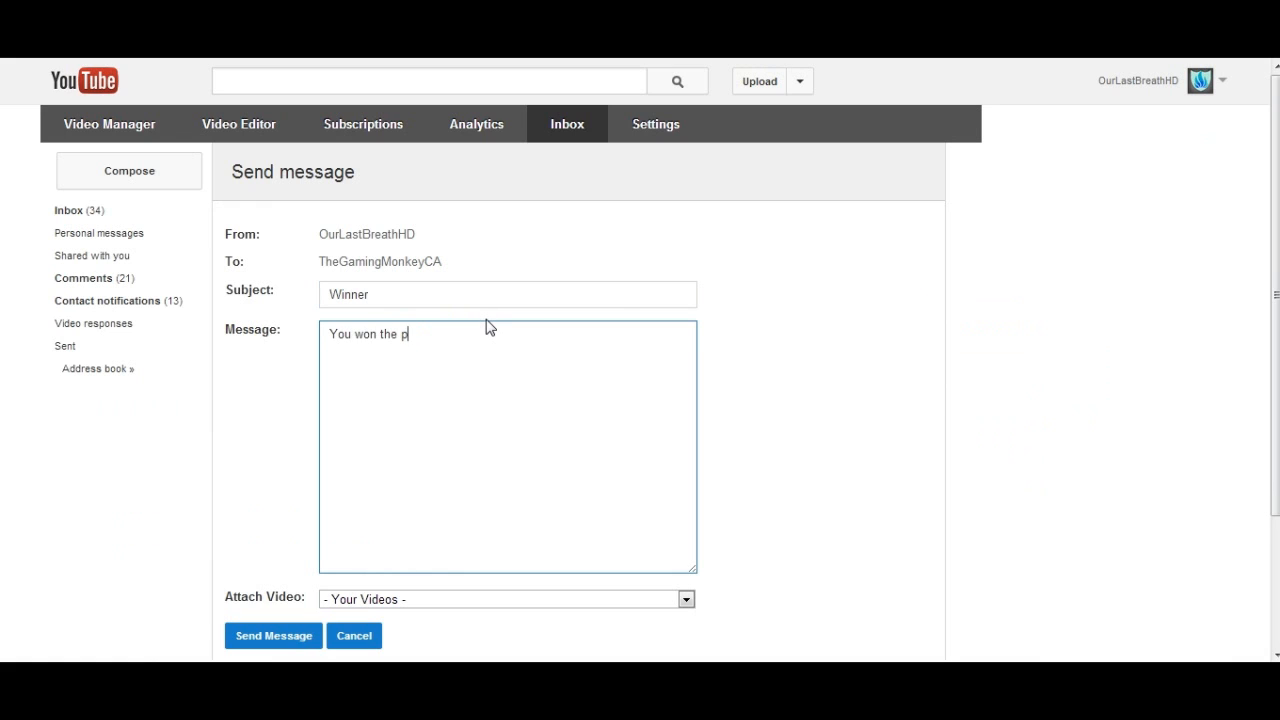
text(rize drawing for the Sh)
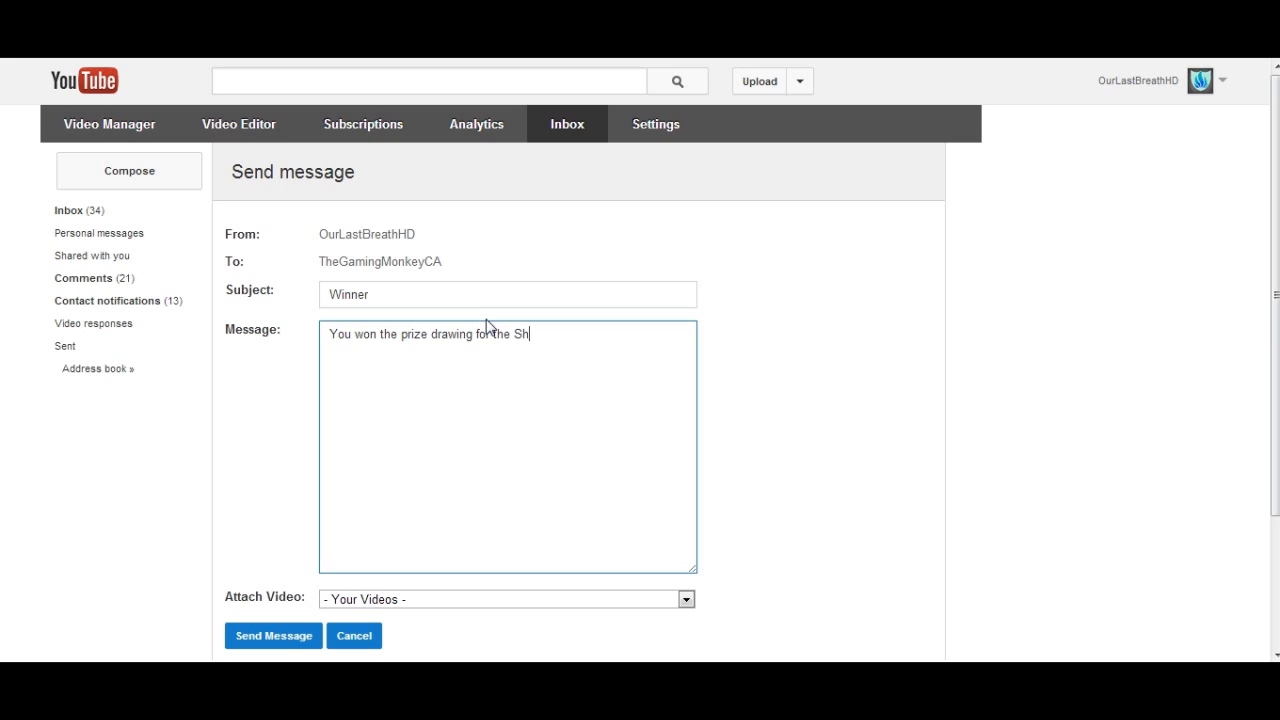
text(adow's Comenta)
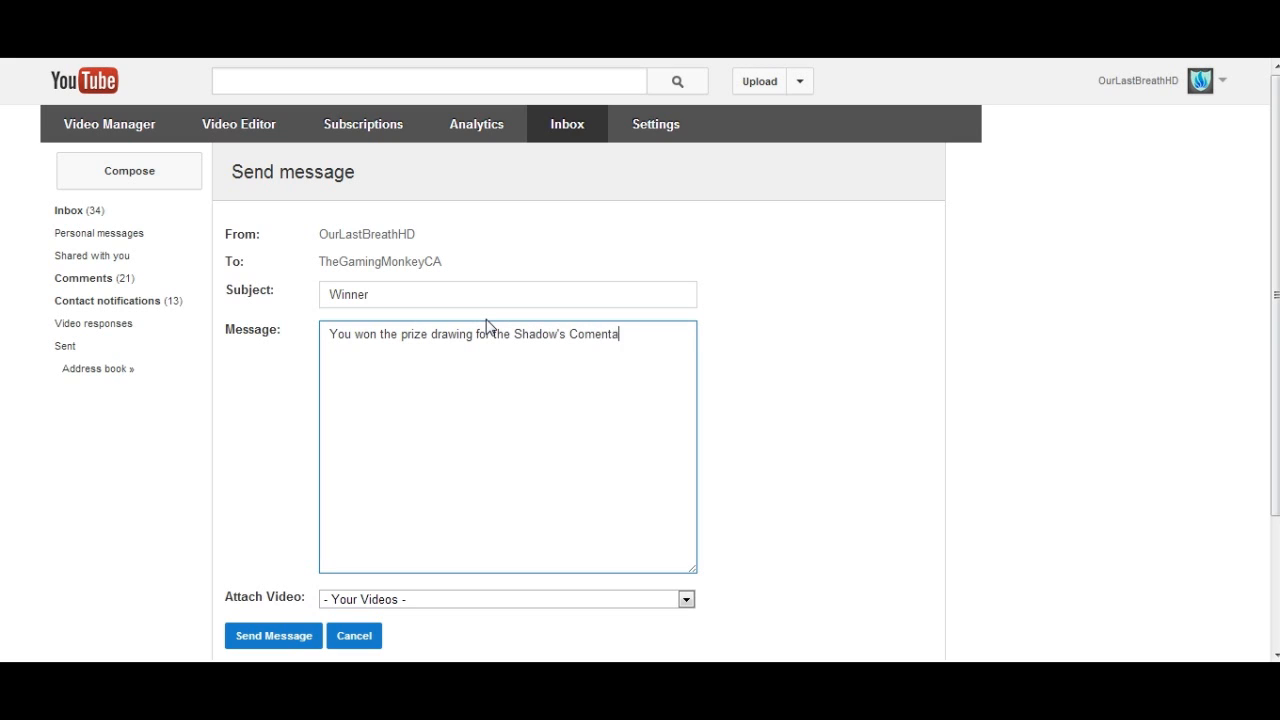
text(ry)
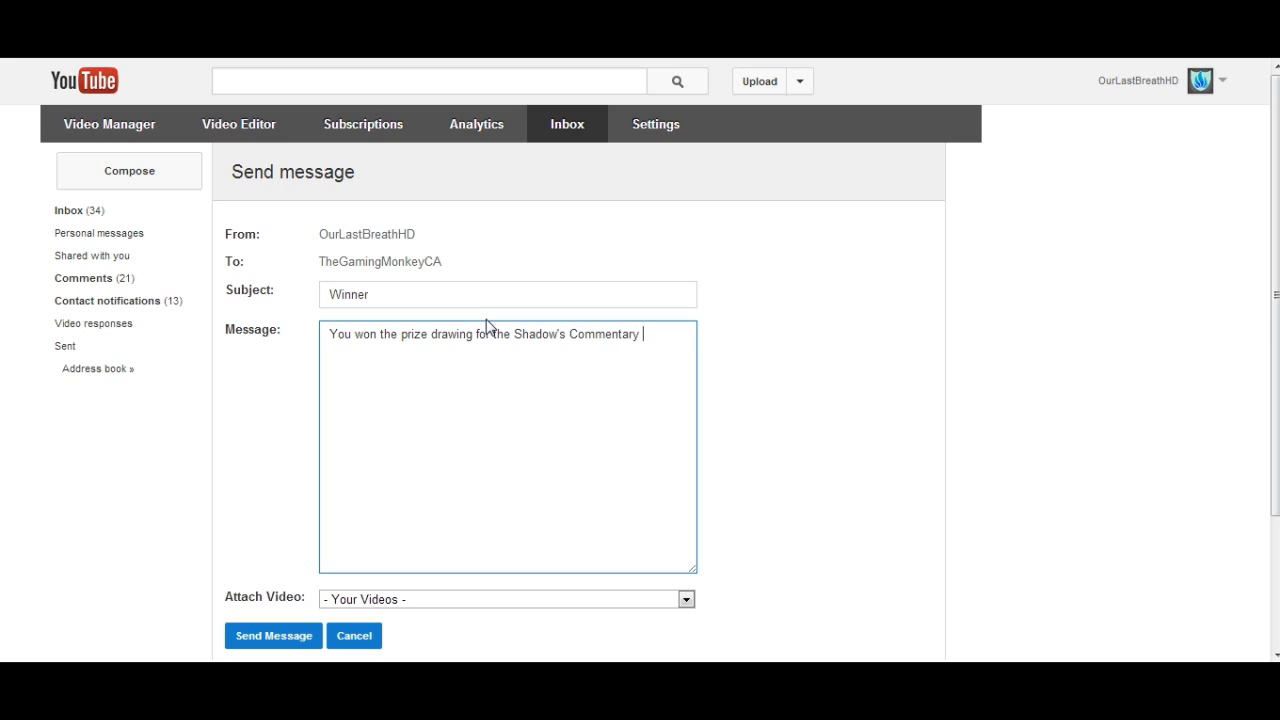
text(Thingie)
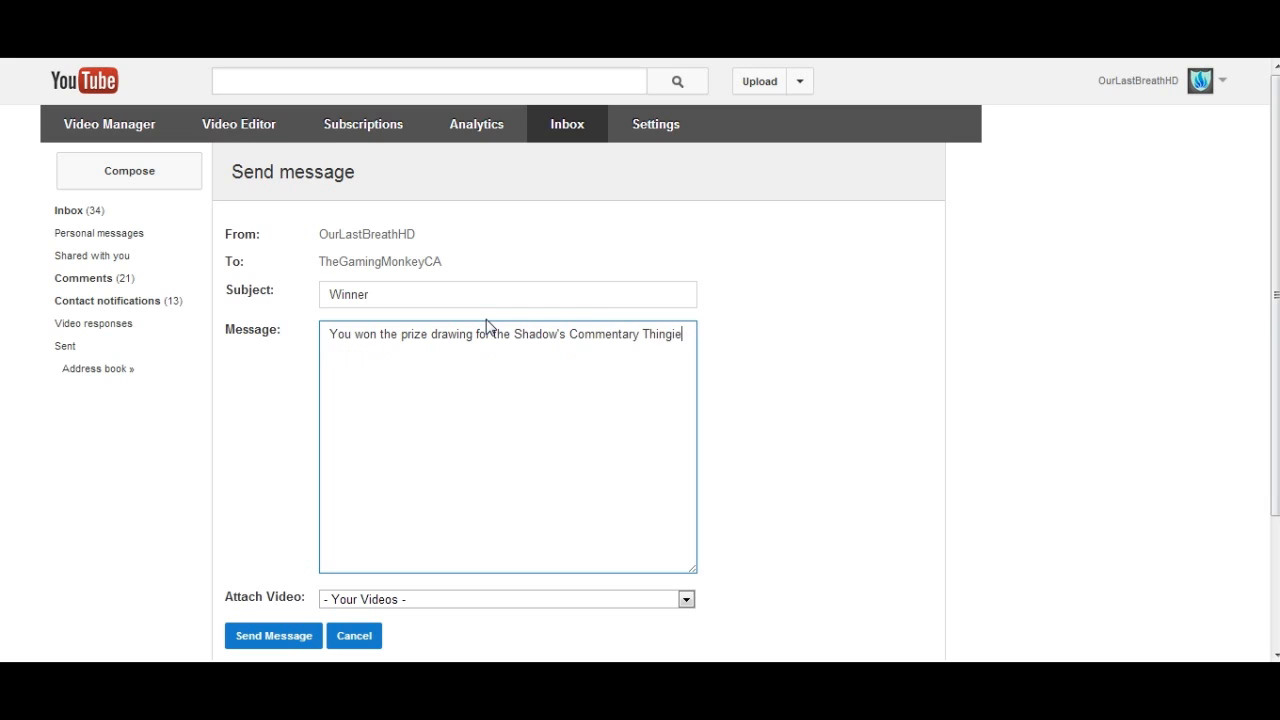
Ask which gift they would like on CA (GP or w/e) and send the Winner message.
text(Please tell me what)
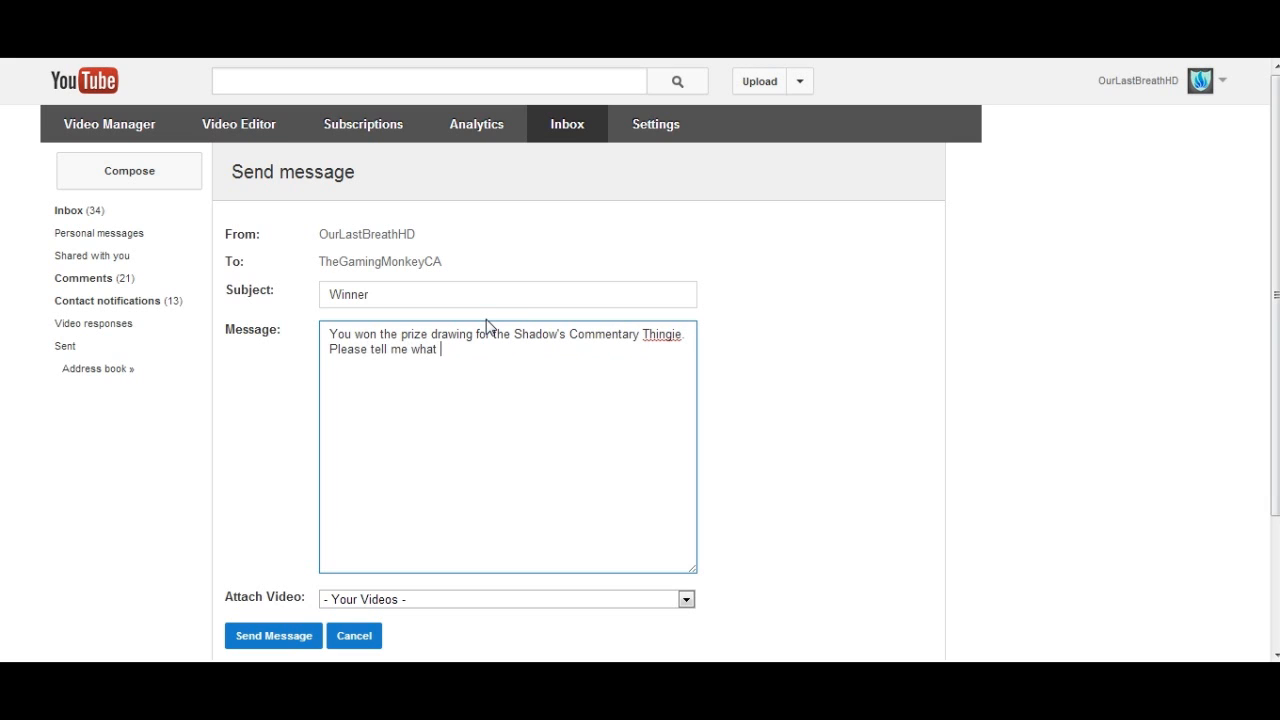
text(you would like o be gifte)
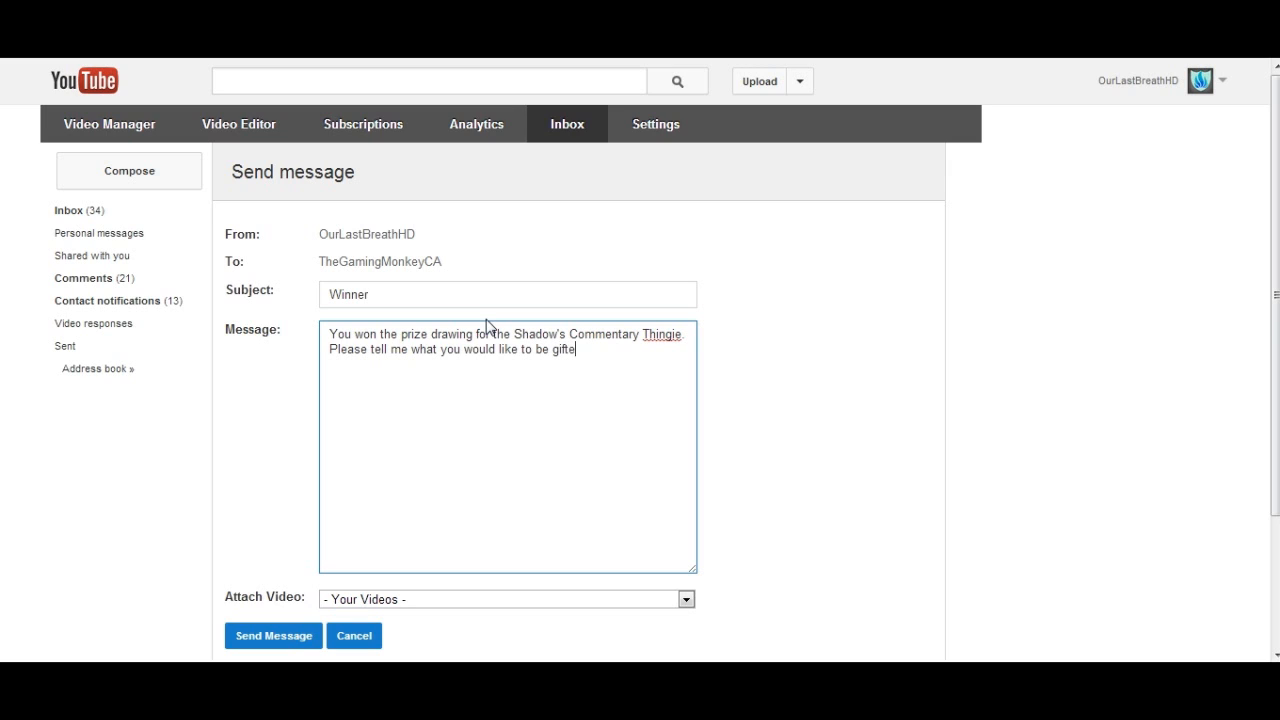
text(d on CA (you have 100)
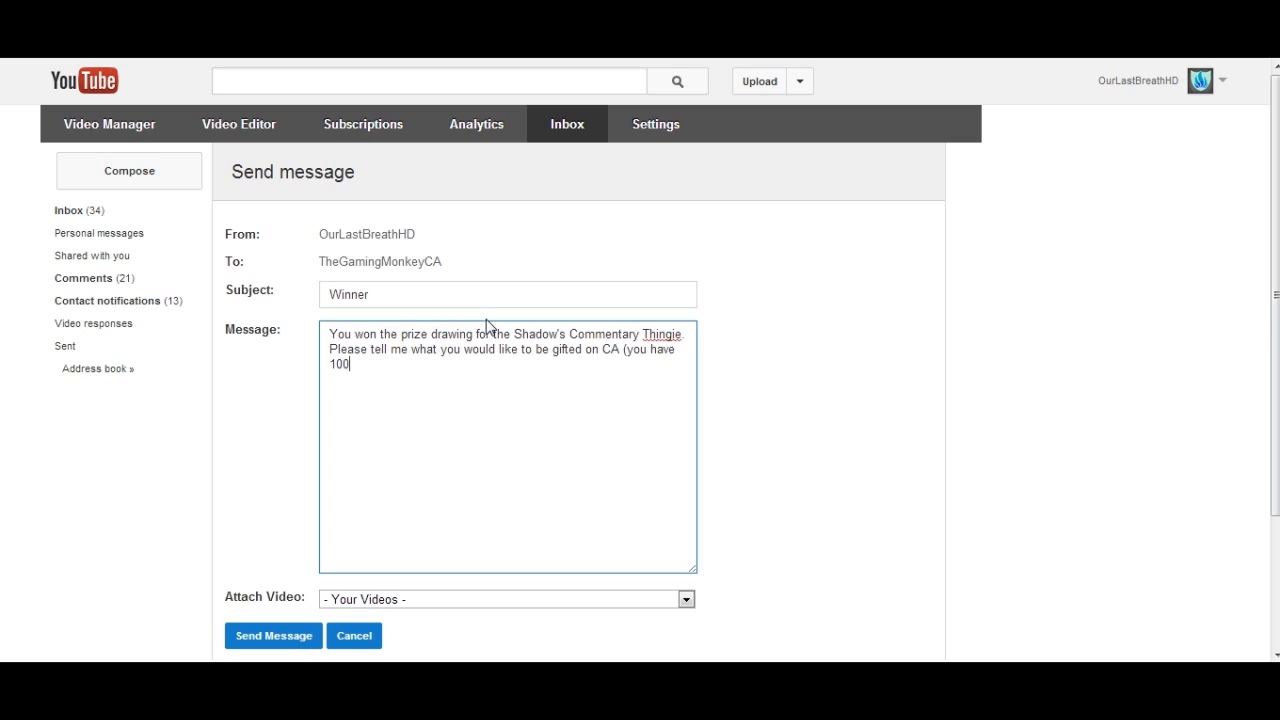
text(k GP to)
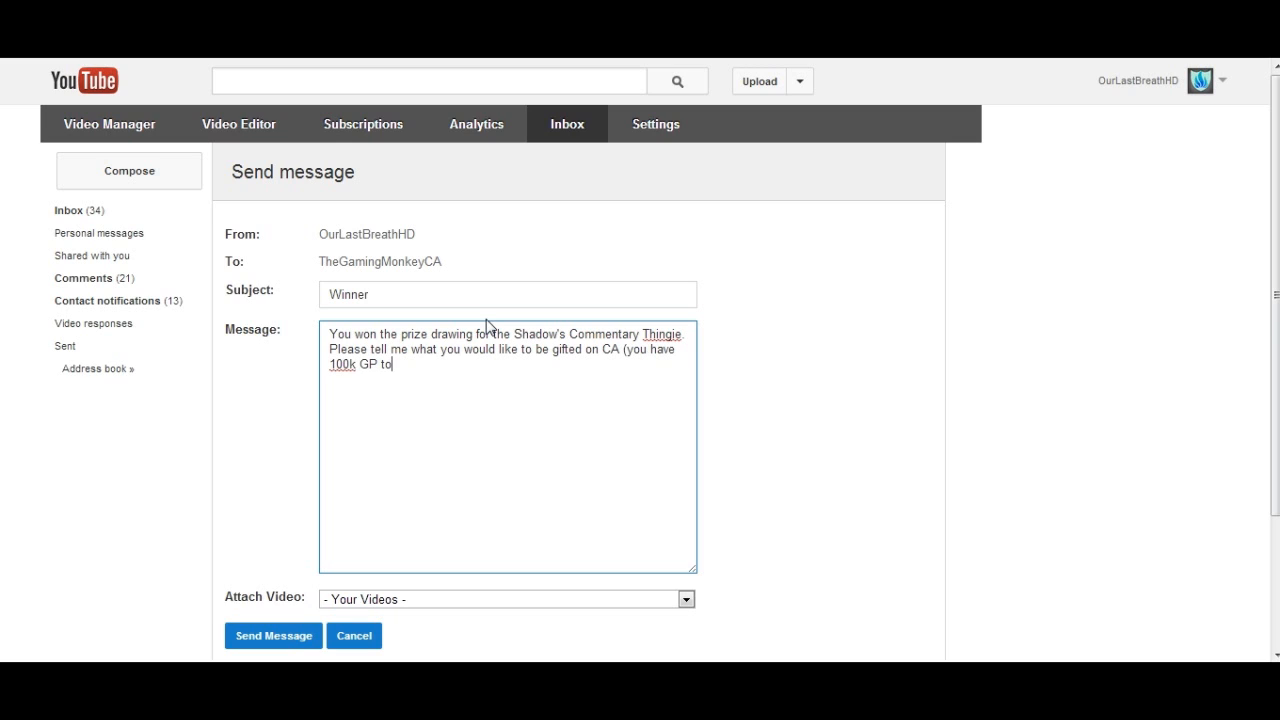
text(...w/e)
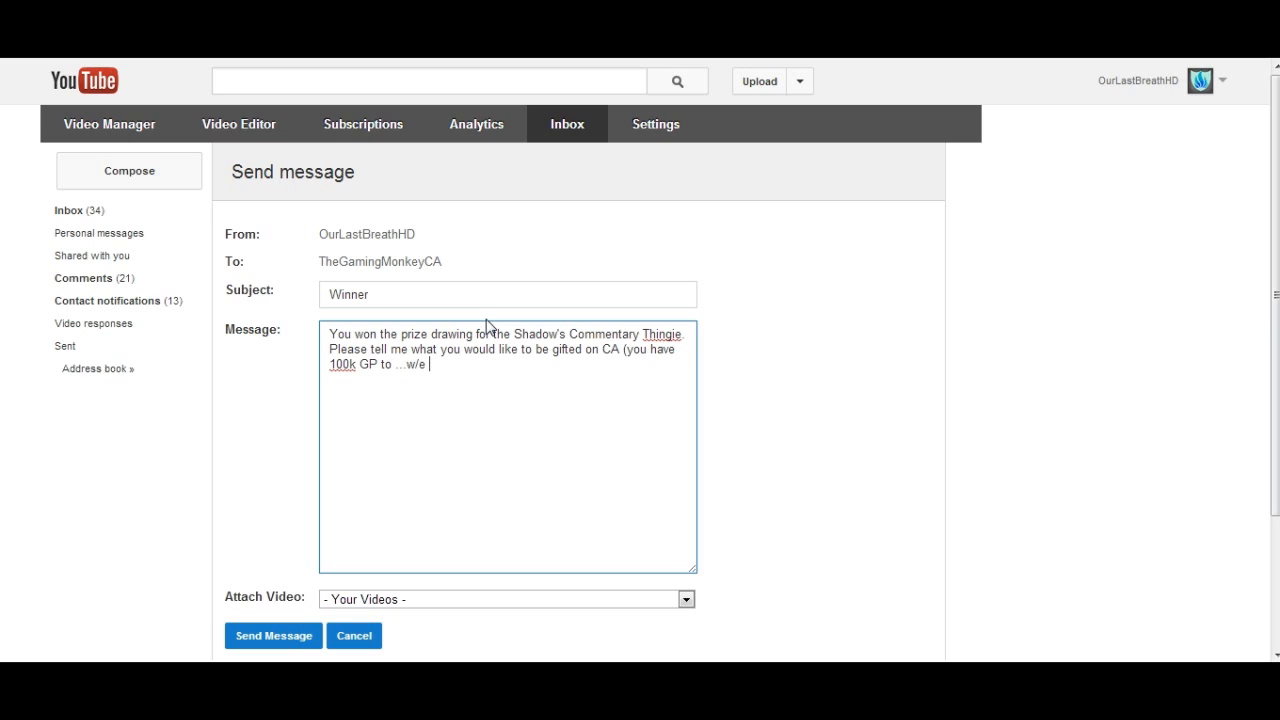
text(with). Go)
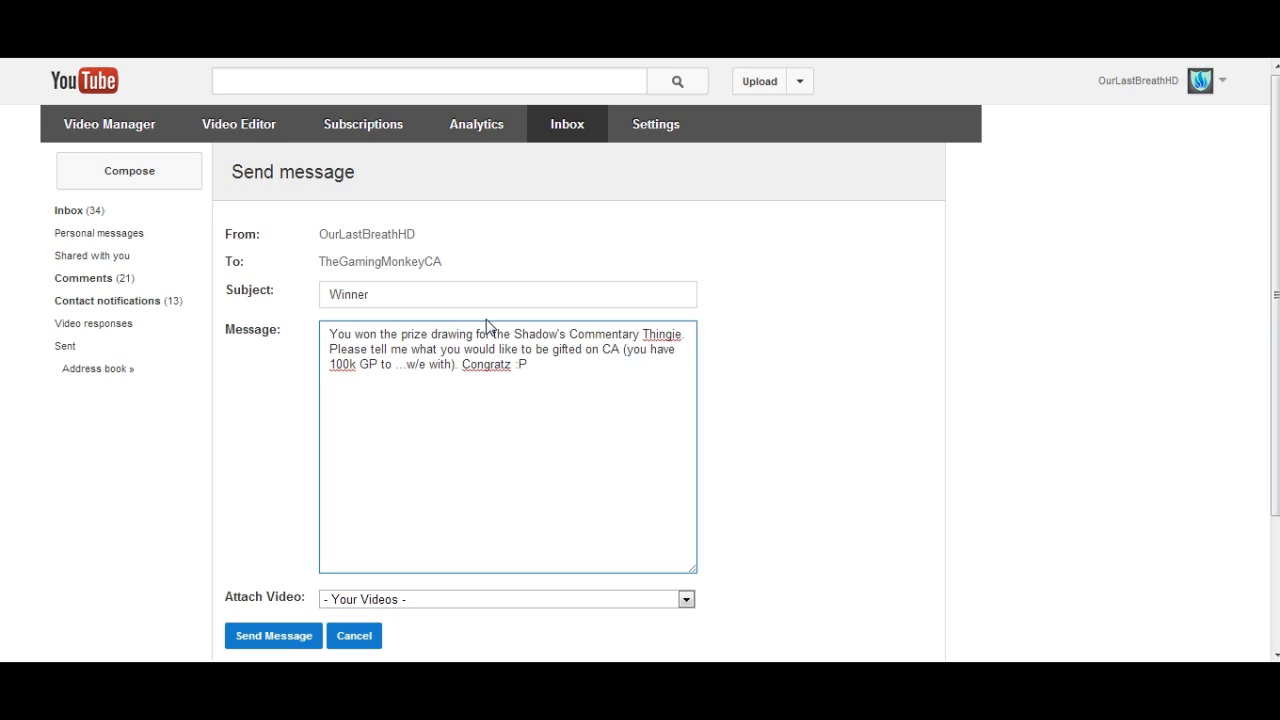
click(272, 636)
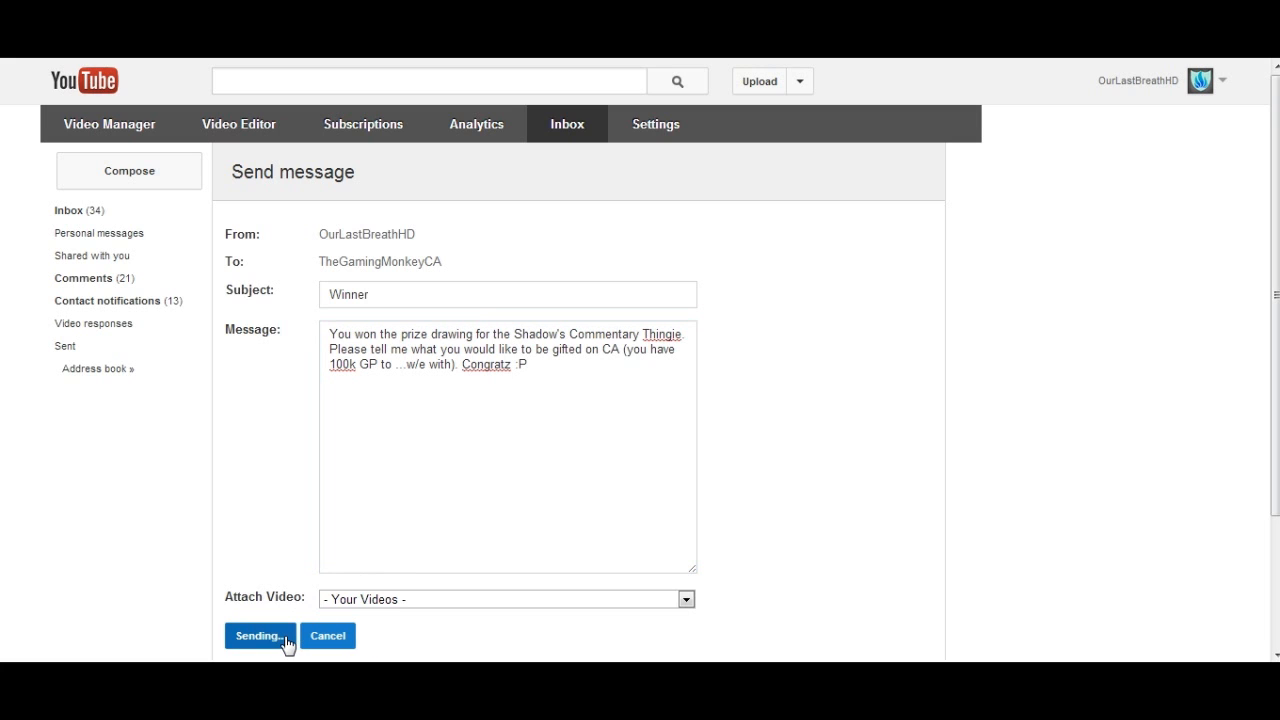
Switch back to the Gmail inbox listing recent Fullscreen Messaging emails.
click(260, 636)
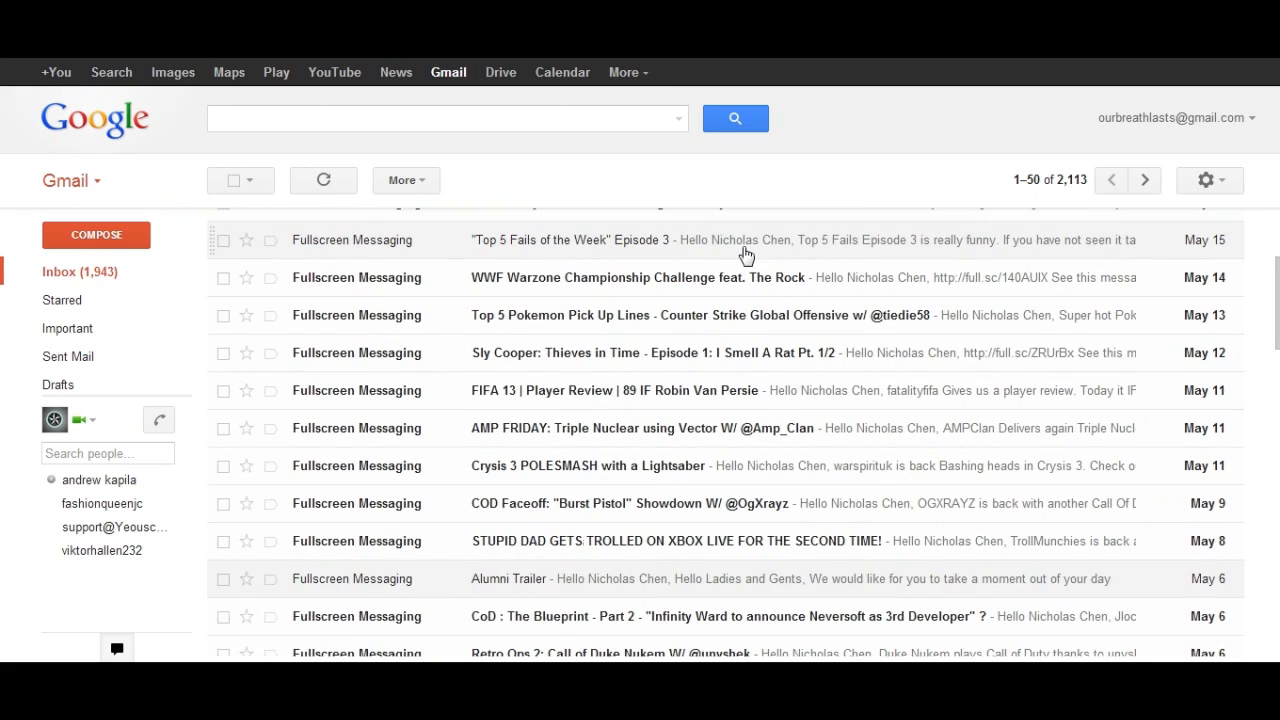
mouse_move(582, 368)
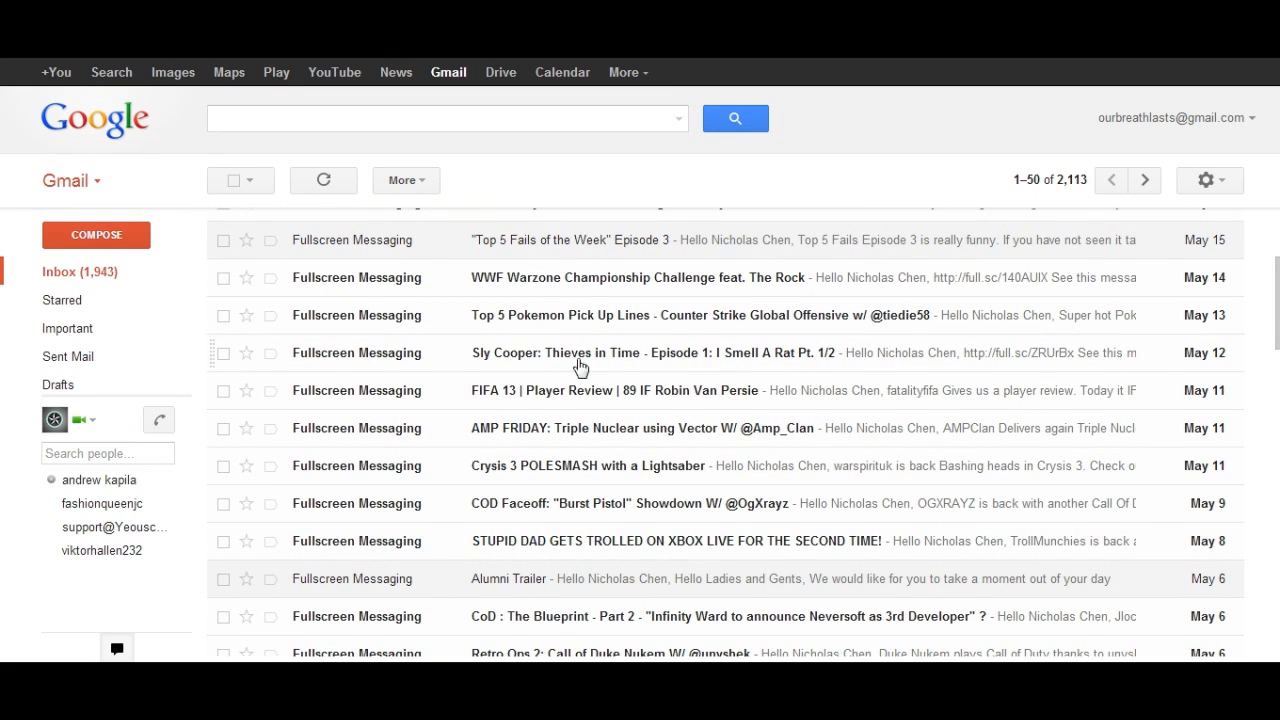